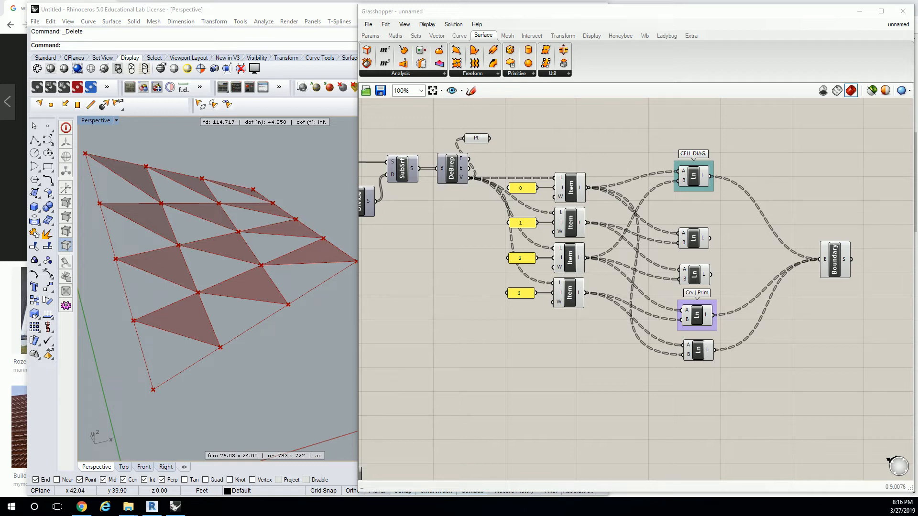
Step: Place a Rotate component from Transform > Euclidean, then delete it to reconsider the rotate variants
left_click(693, 171)
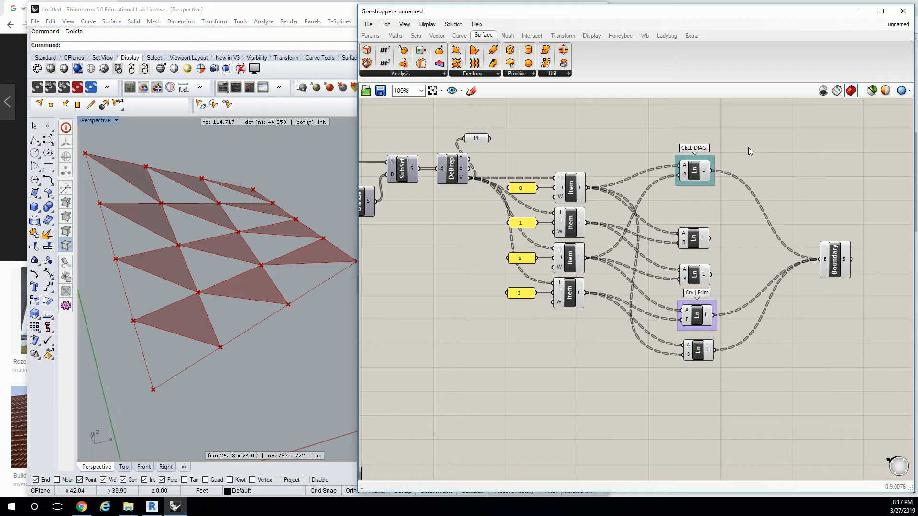
mouse_move(739, 108)
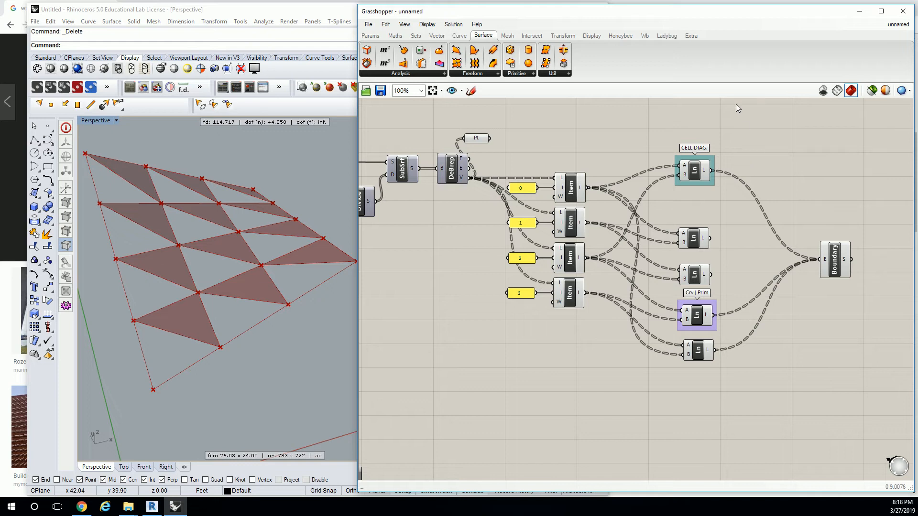
mouse_move(650, 132)
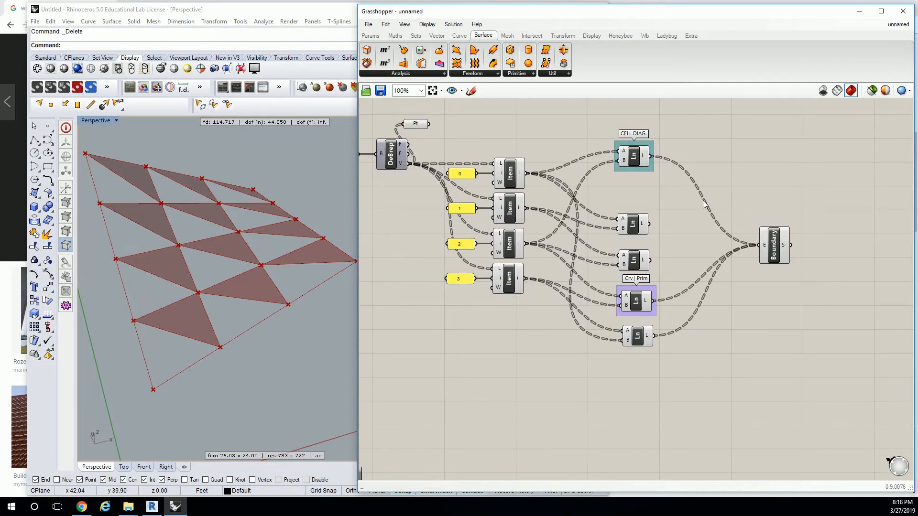
mouse_move(701, 188)
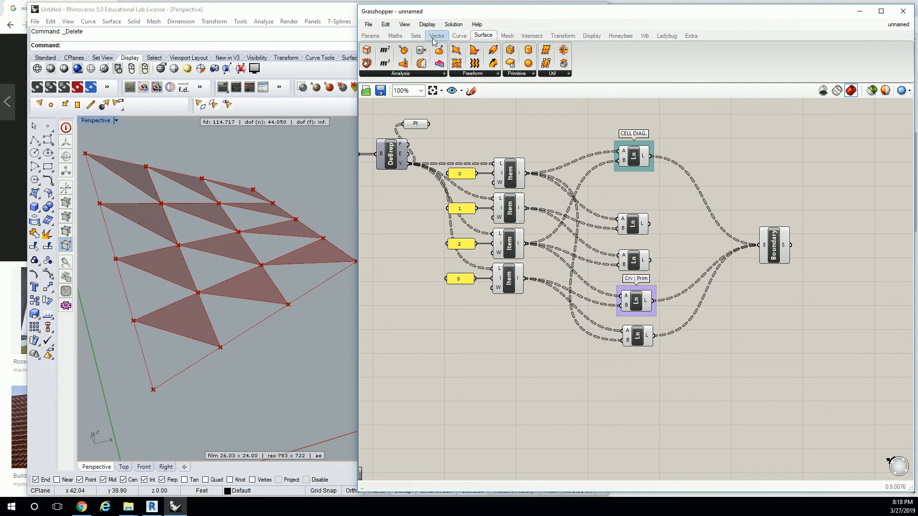
mouse_move(532, 35)
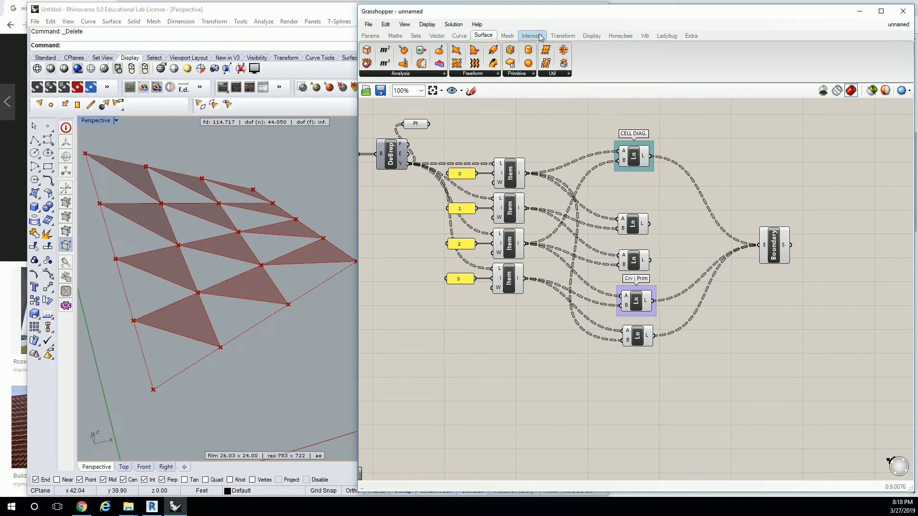
left_click(561, 35)
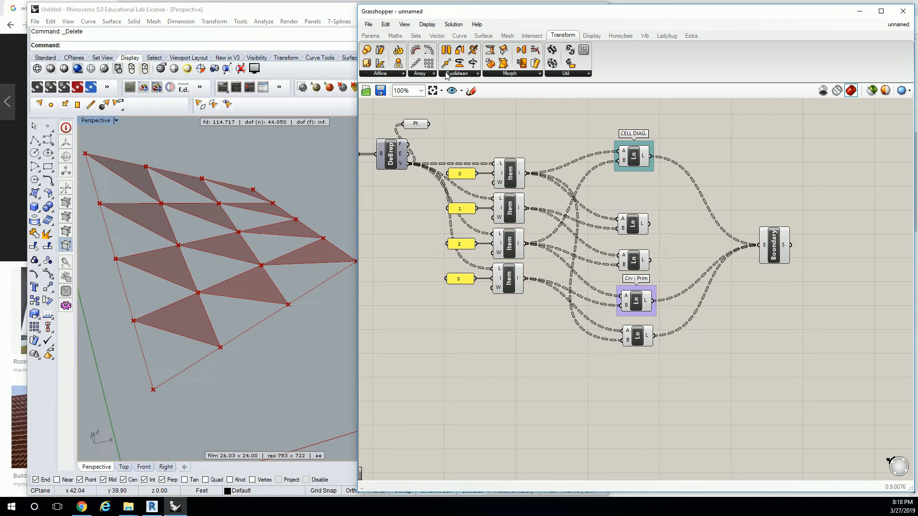
left_click(458, 73)
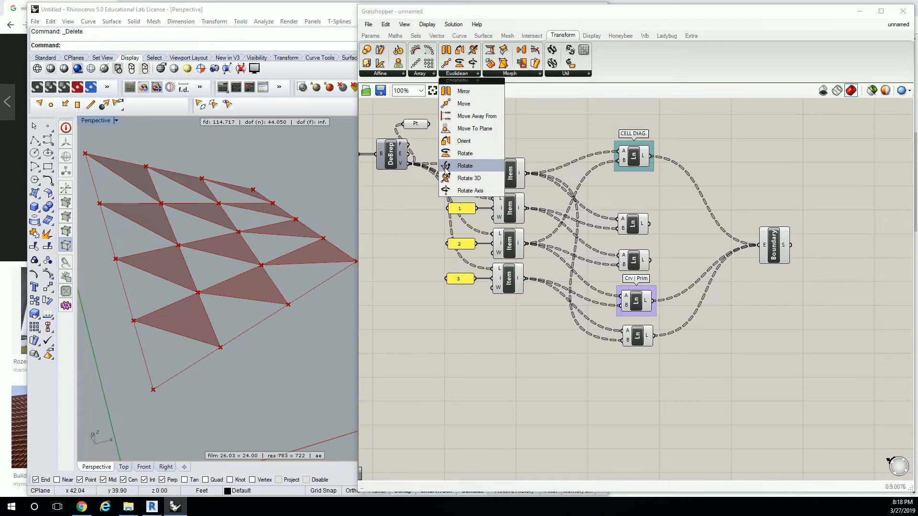
left_click(465, 166)
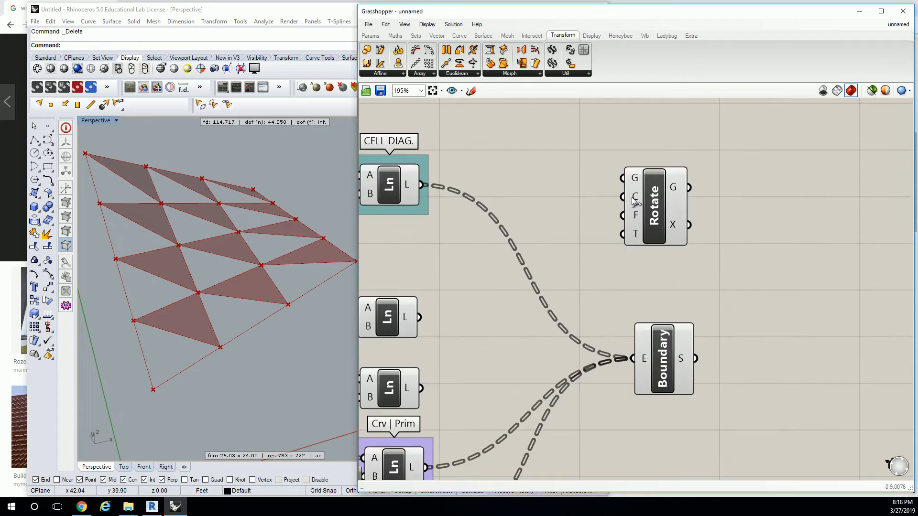
mouse_move(623, 198)
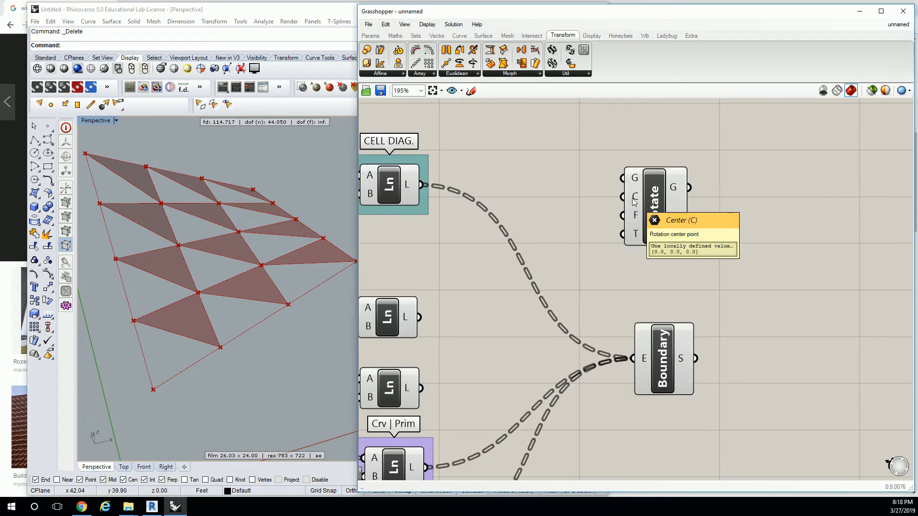
mouse_move(635, 218)
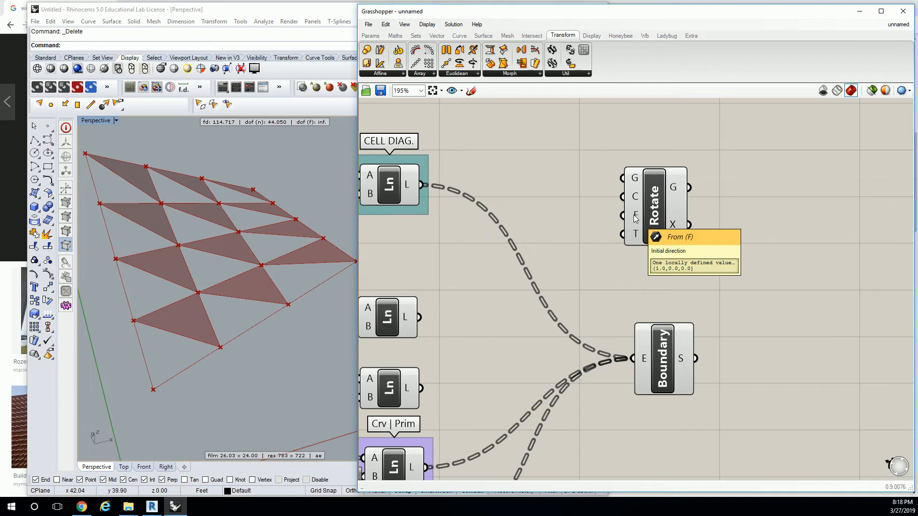
mouse_move(634, 233)
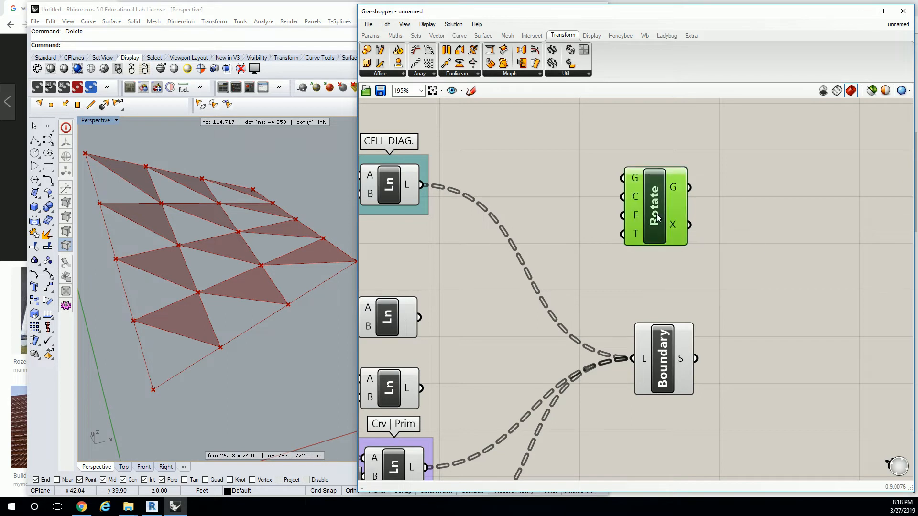
key("Delete")
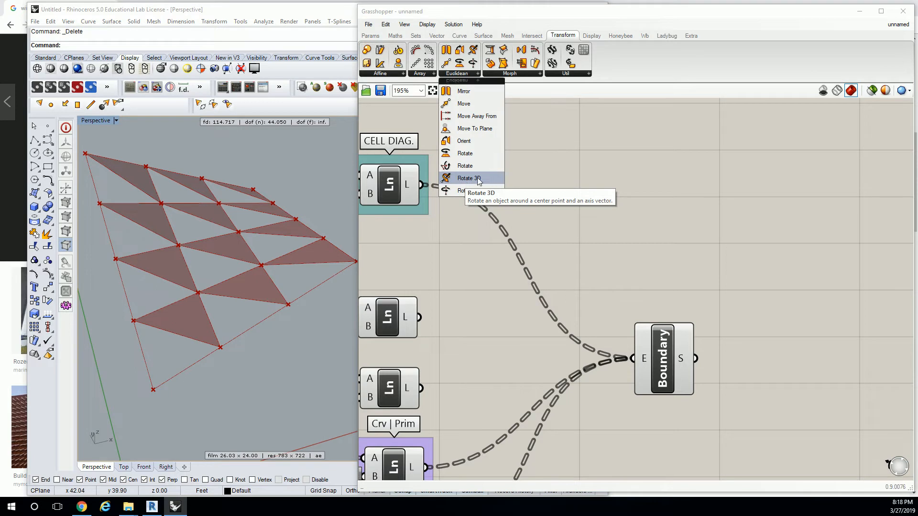
mouse_move(496, 184)
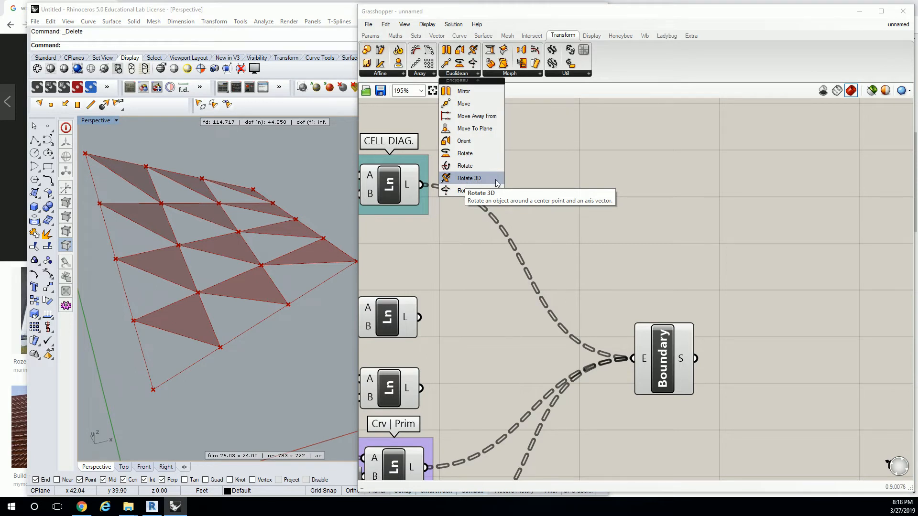
mouse_move(469, 191)
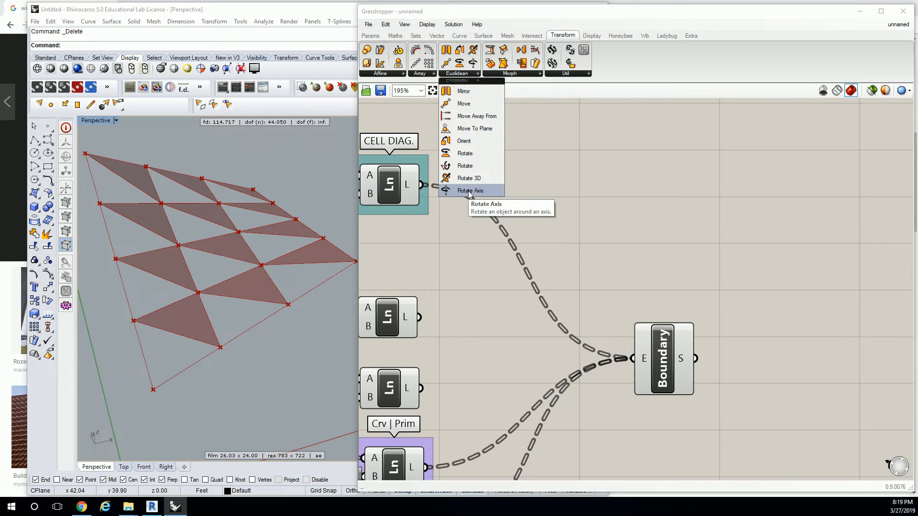
mouse_move(465, 166)
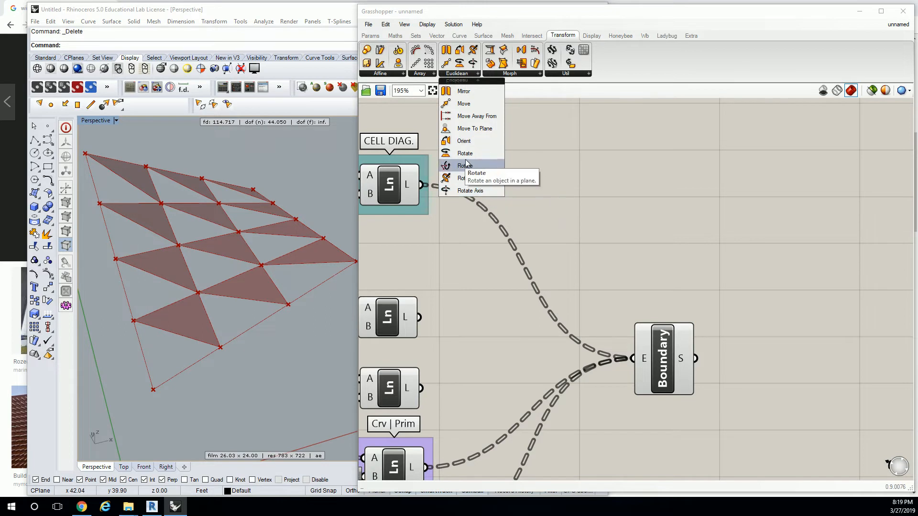
mouse_move(465, 153)
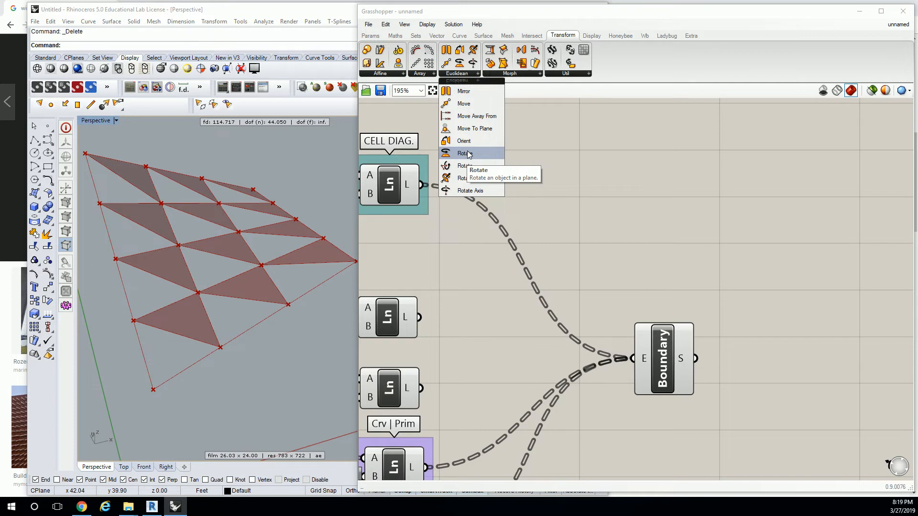
mouse_move(467, 155)
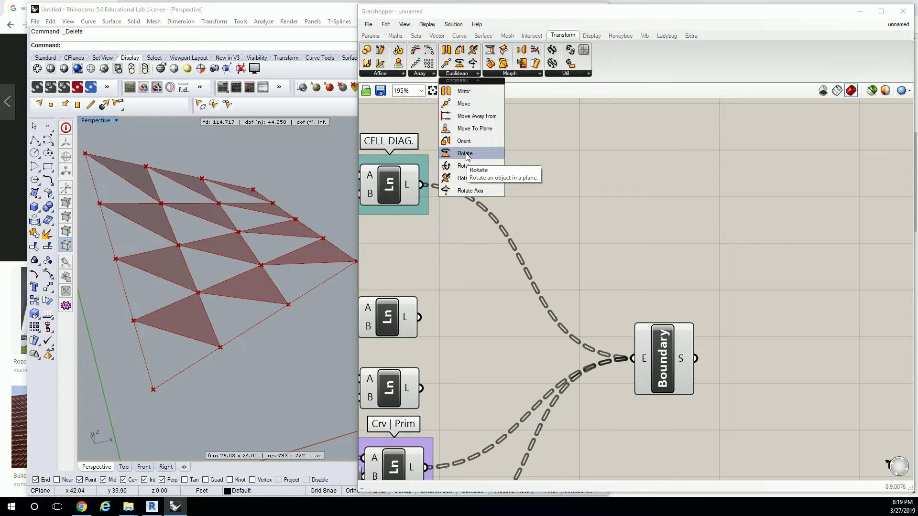
Step: Place the plane-based Rotate component and zoom out to see the whole definition
left_click(464, 153)
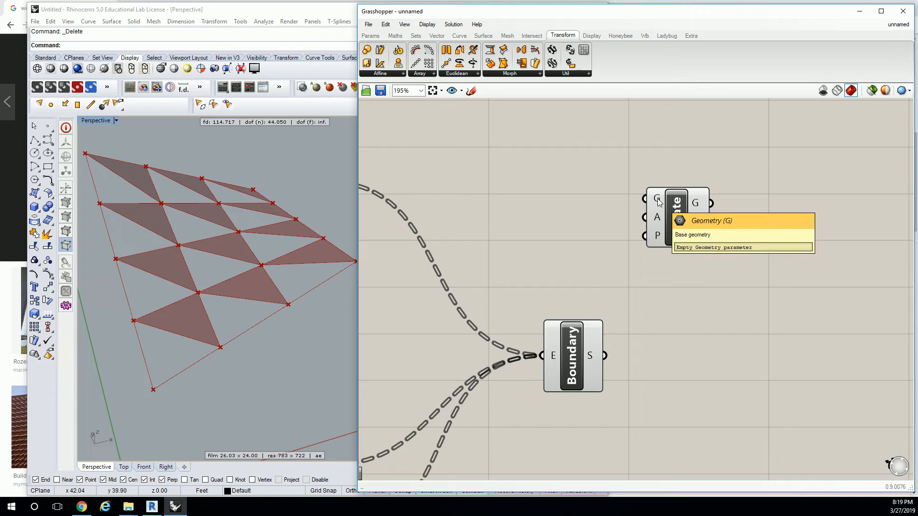
mouse_move(658, 225)
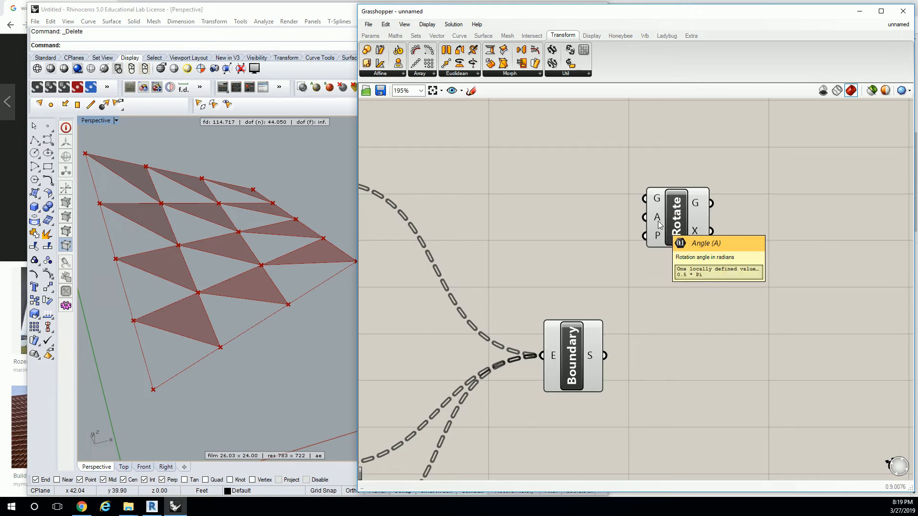
mouse_move(661, 240)
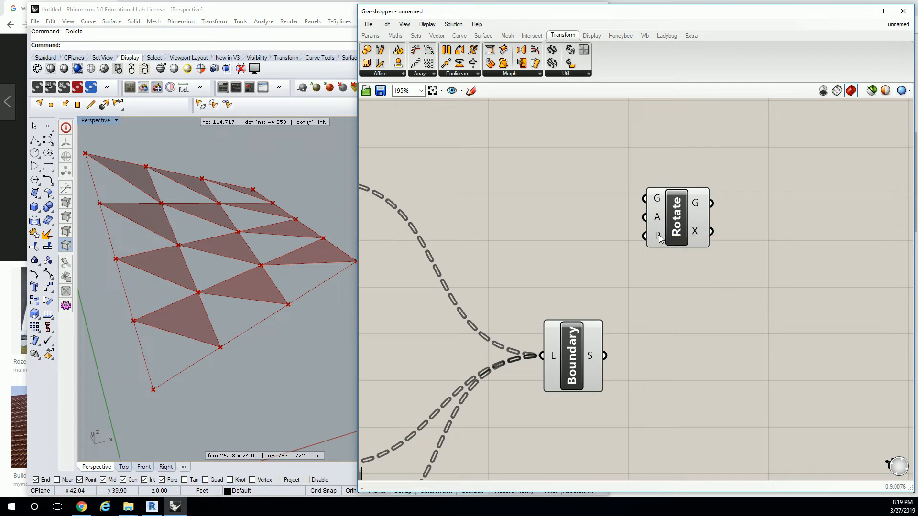
mouse_move(657, 237)
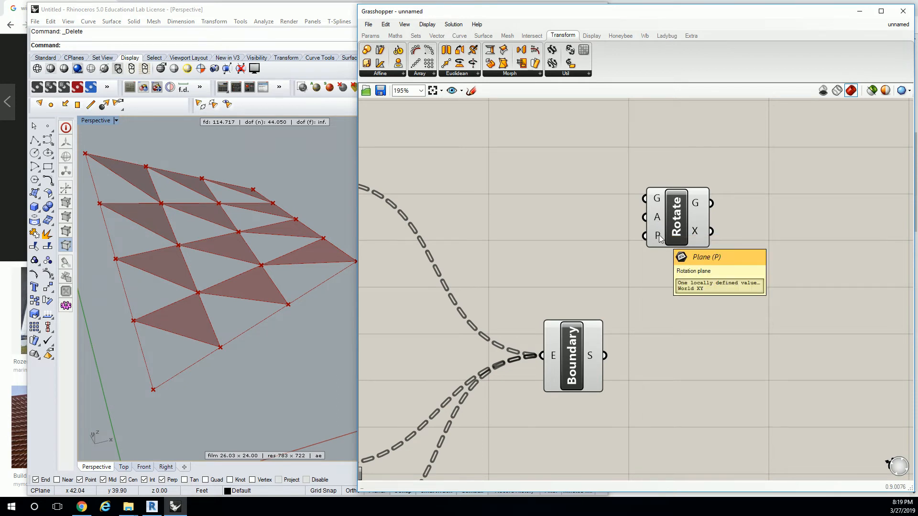
scroll("down", 3)
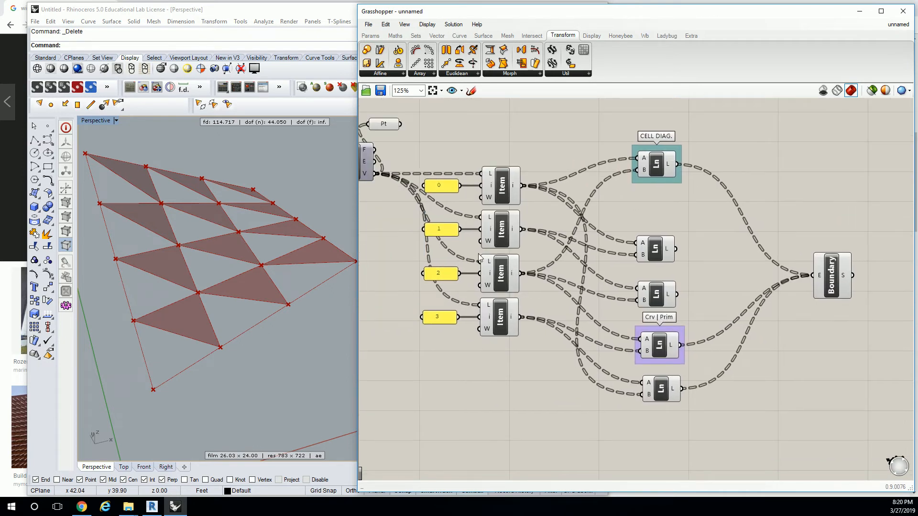
Step: Feed the four diagonal line outputs into the Boundary Surfaces edge input and inspect the second line component
left_click(499, 316)
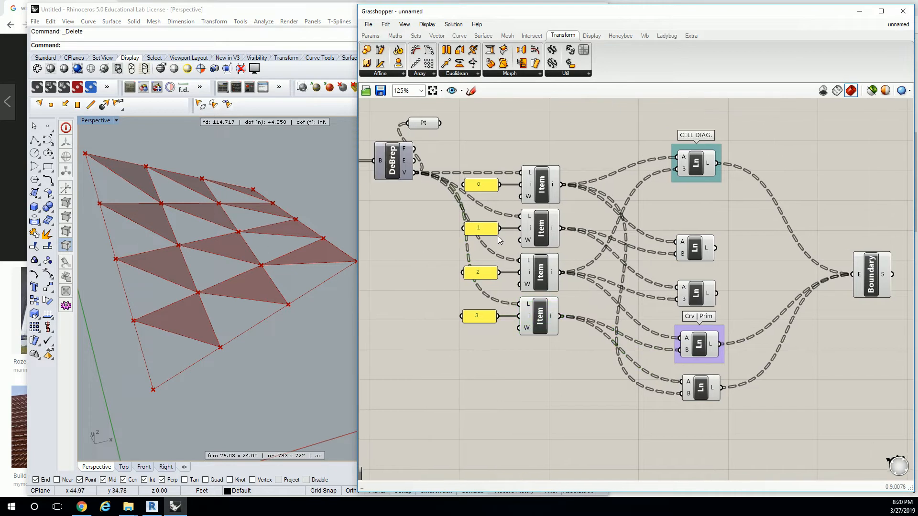
scroll("left", 3)
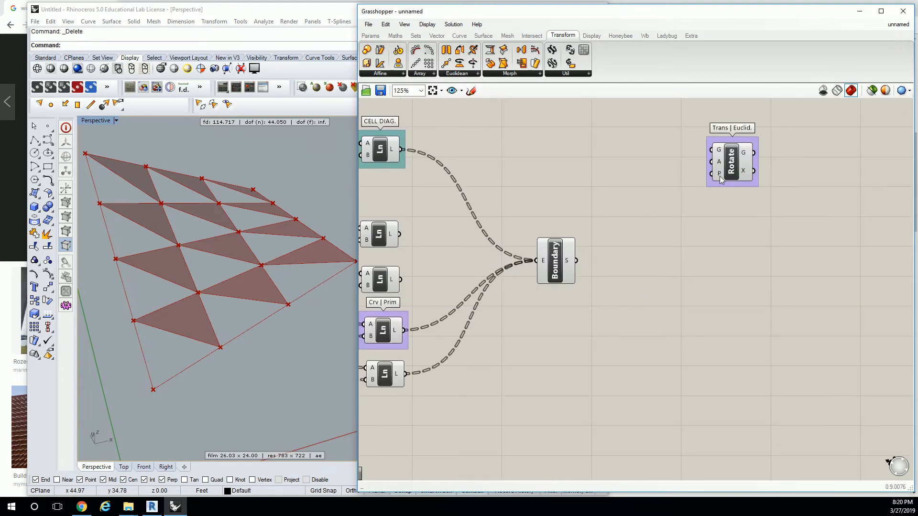
mouse_move(718, 174)
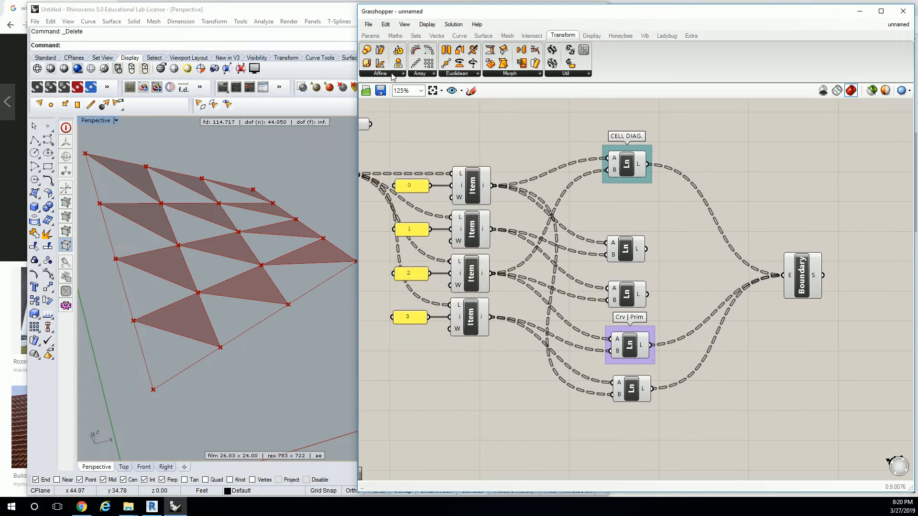
left_click(370, 35)
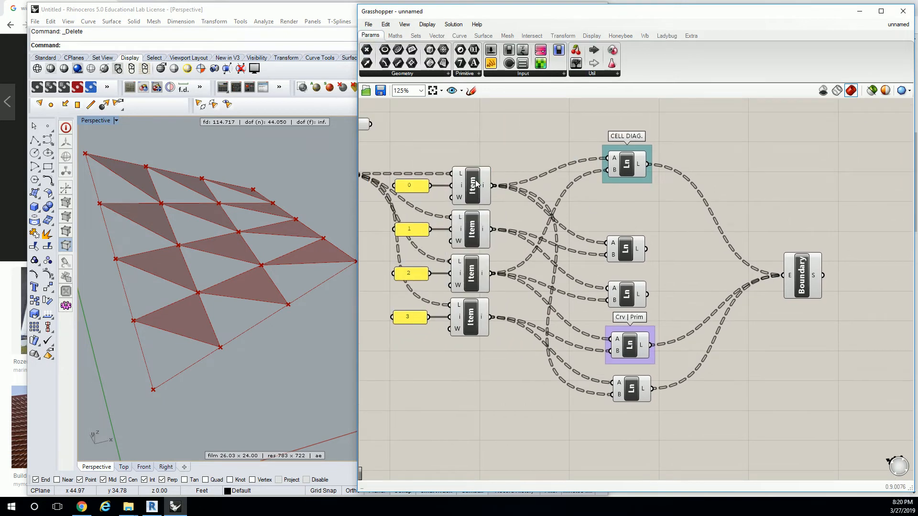
mouse_move(472, 185)
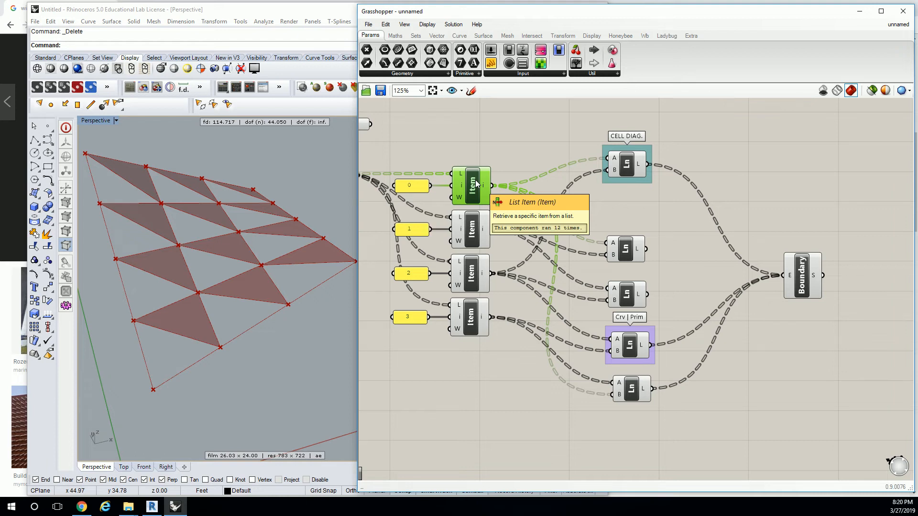
mouse_move(468, 237)
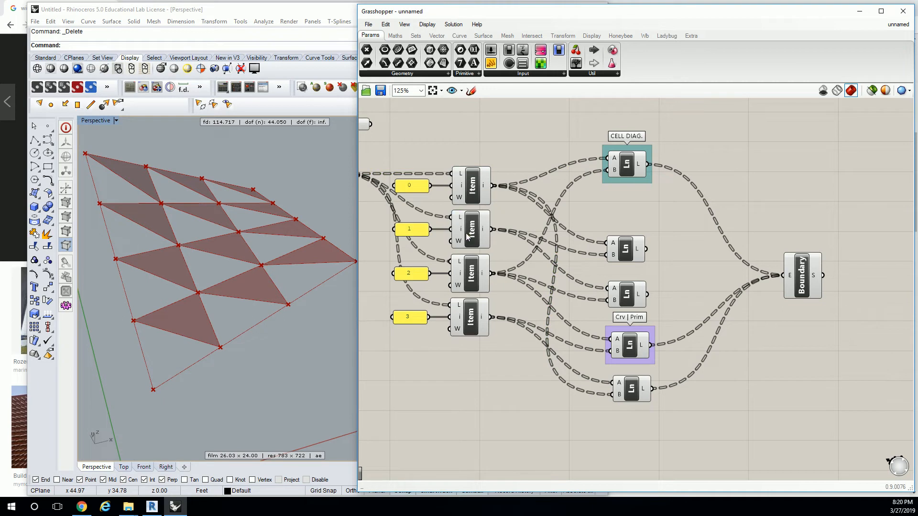
left_click(469, 317)
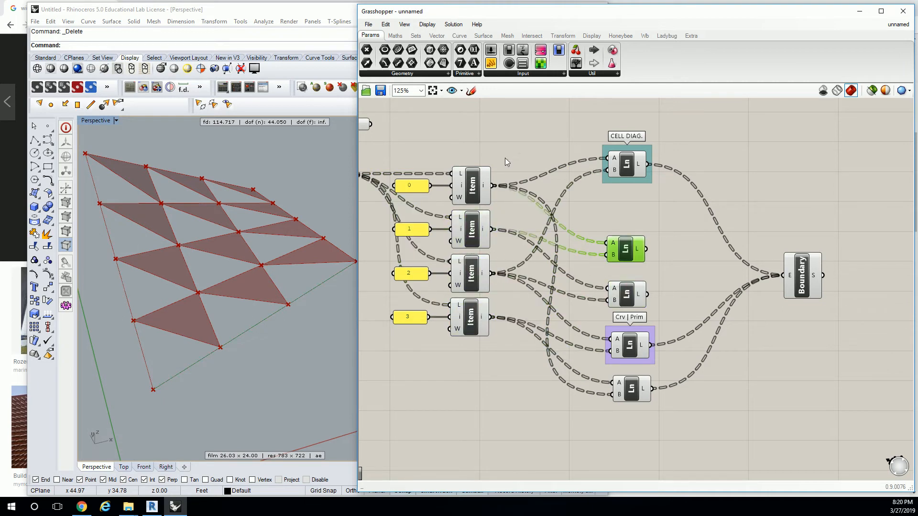
left_click(623, 276)
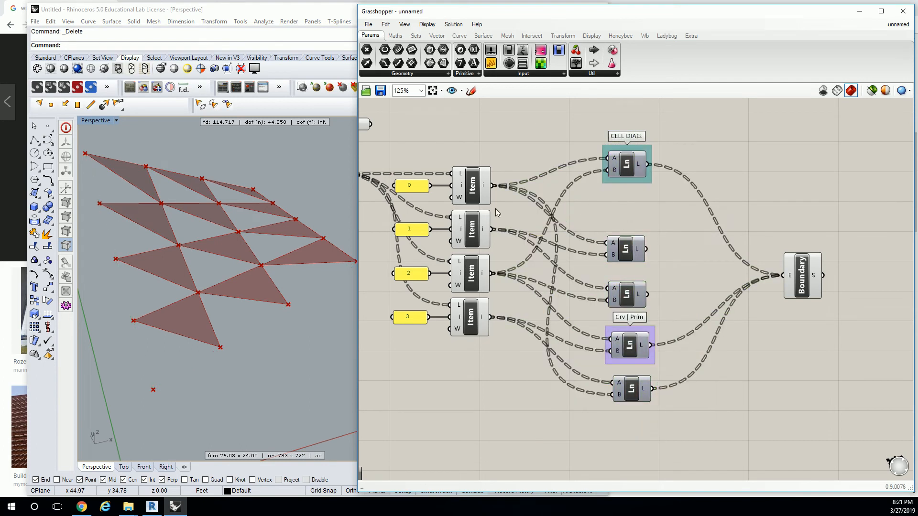
Step: Add a Point parameter fed by the second List Item and rename it ROTATED POINT
left_click(472, 186)
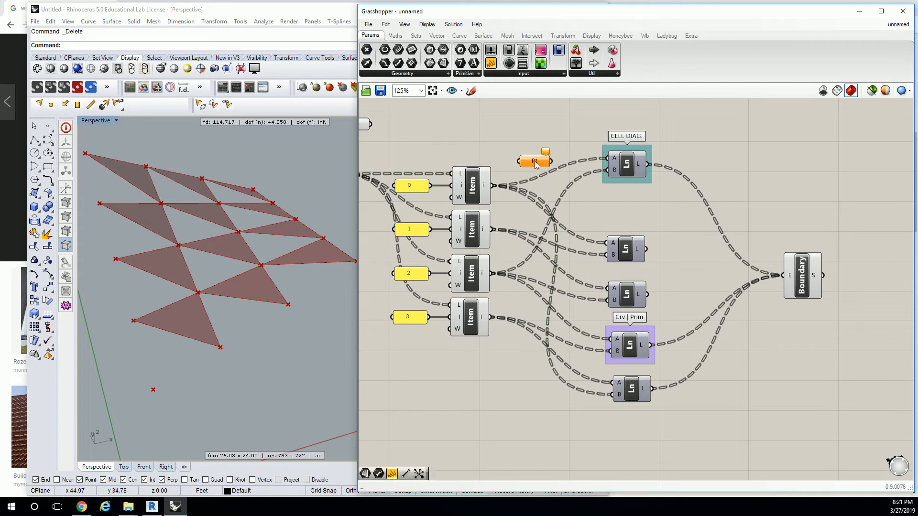
left_click(533, 162)
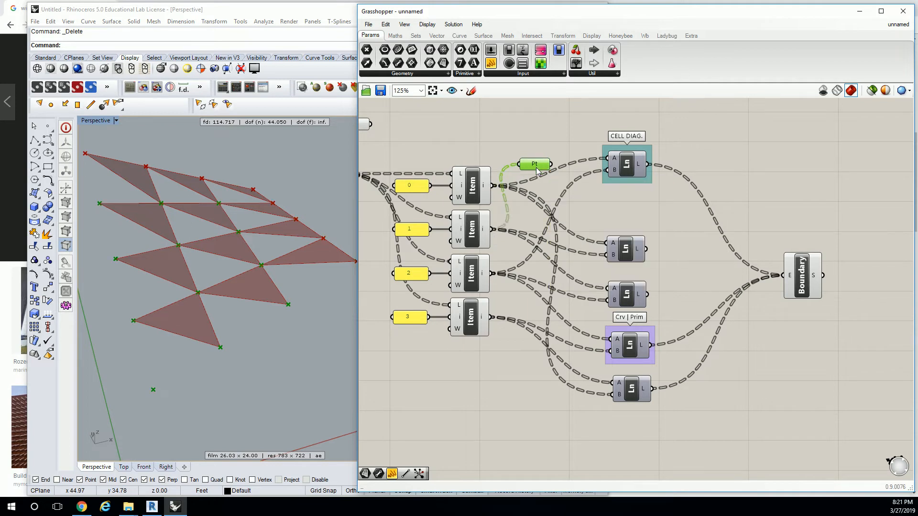
right_click(534, 164)
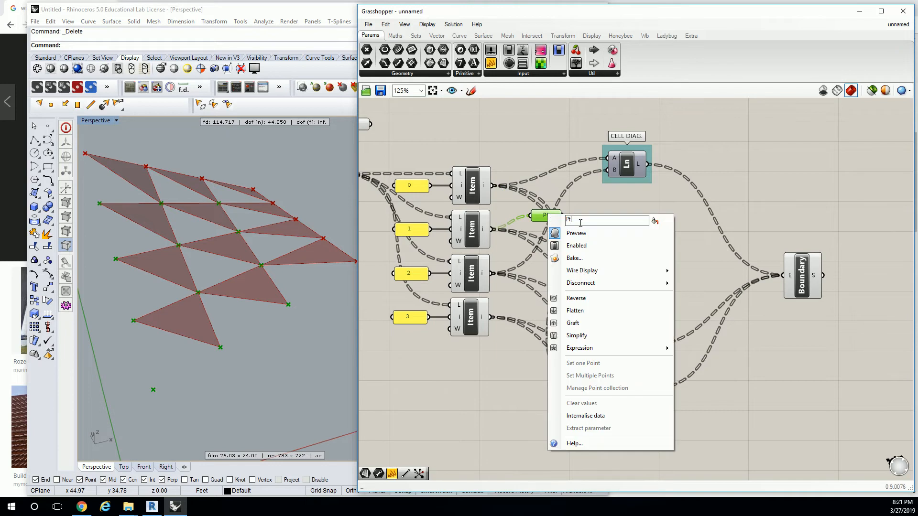
type("rotat")
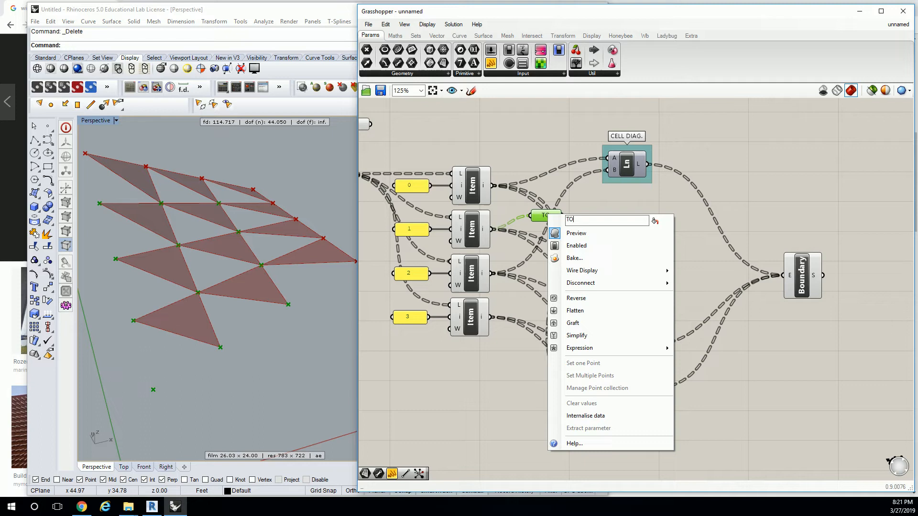
type("ROTATED POINT")
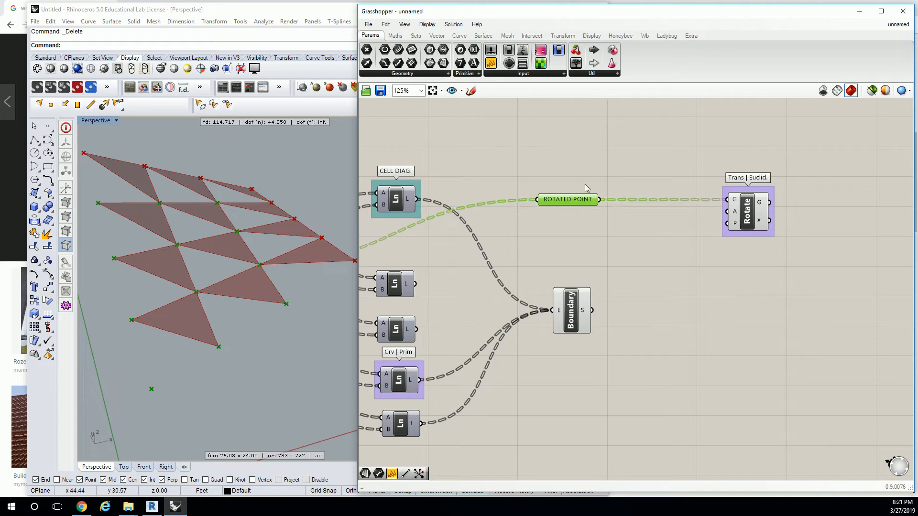
mouse_move(733, 217)
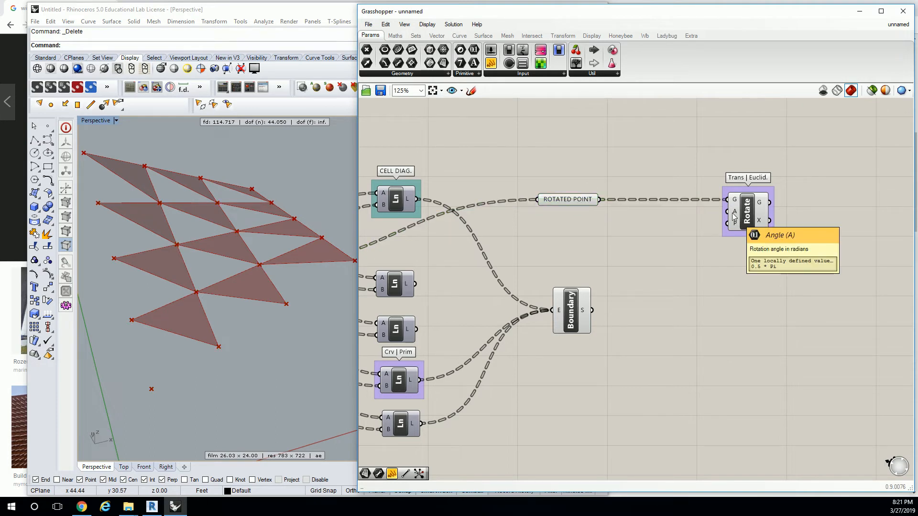
mouse_move(733, 227)
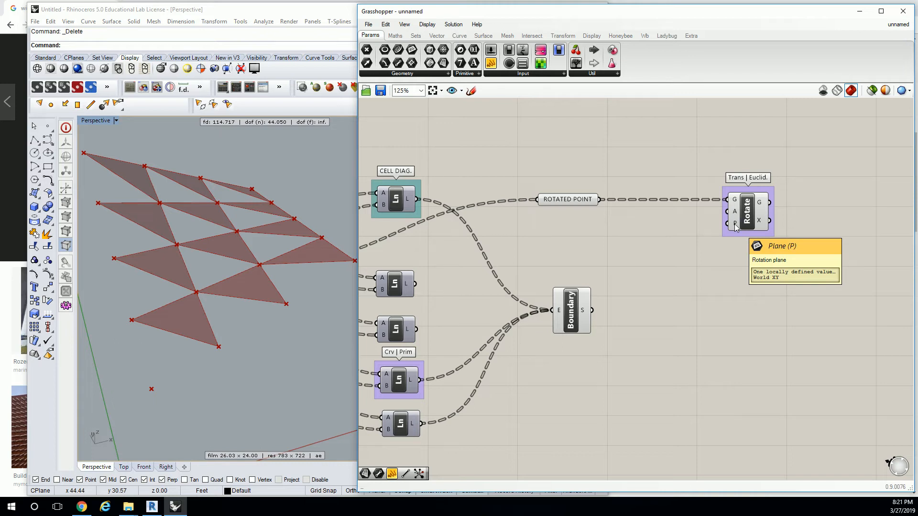
mouse_move(479, 245)
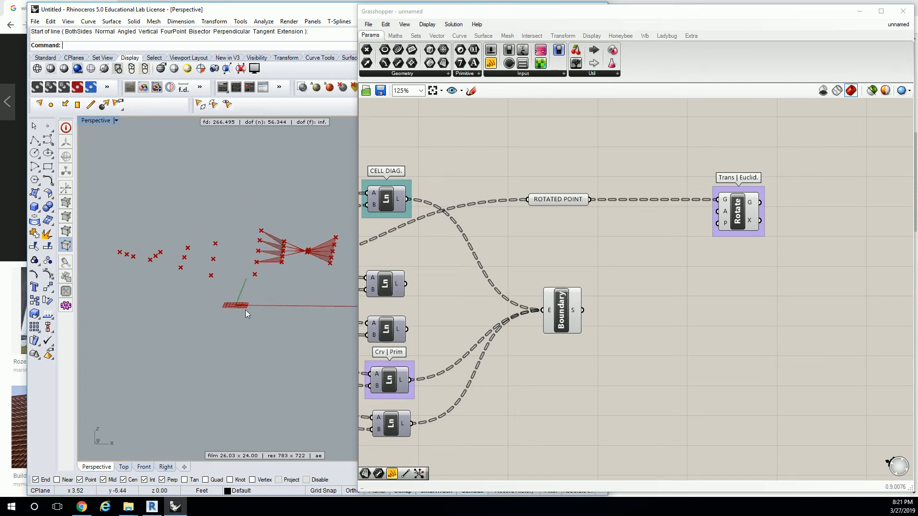
mouse_move(264, 273)
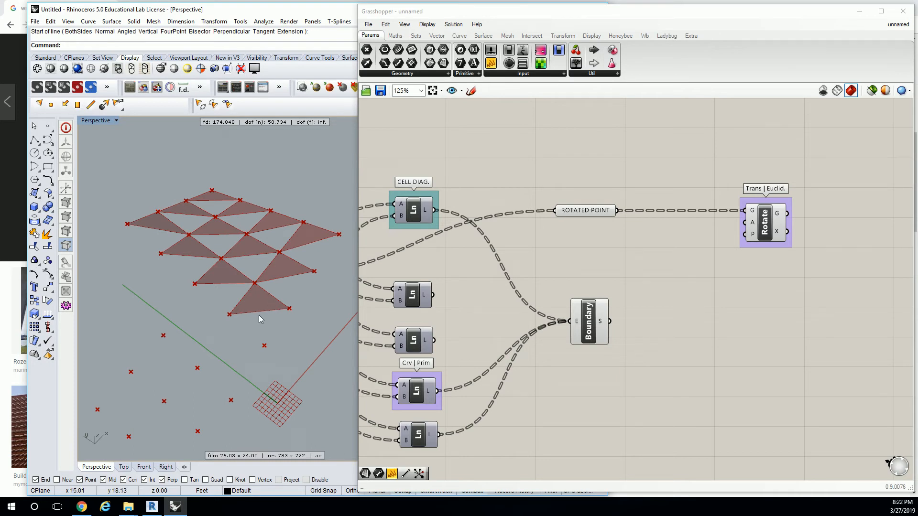
mouse_move(331, 130)
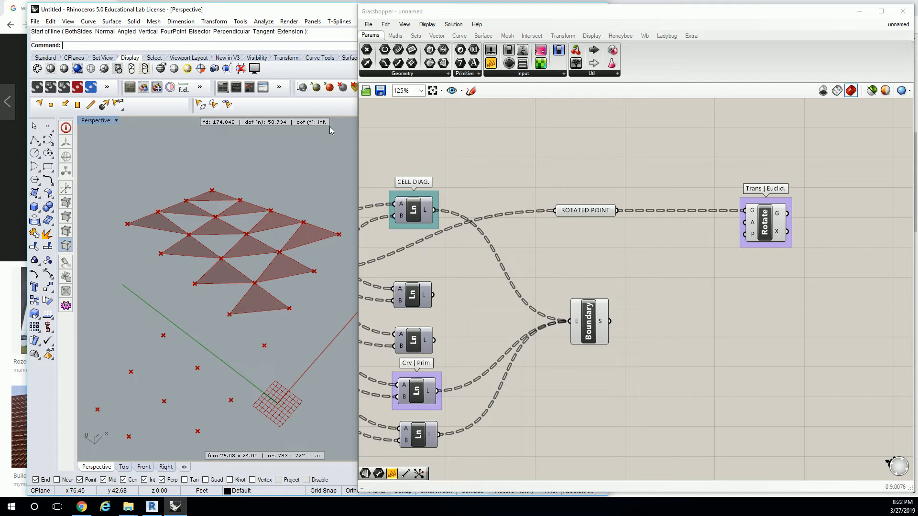
Step: Browse the Vector > Plane component list for a plane constructor
left_click(437, 35)
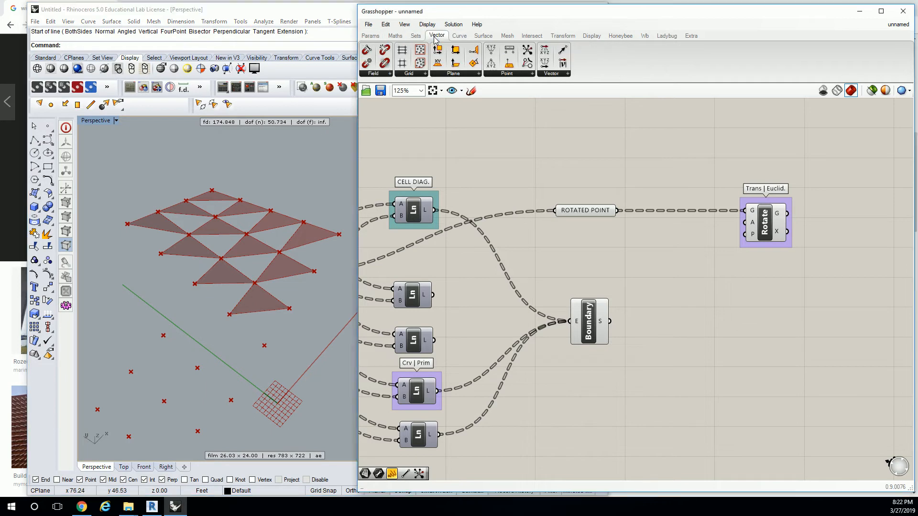
left_click(453, 63)
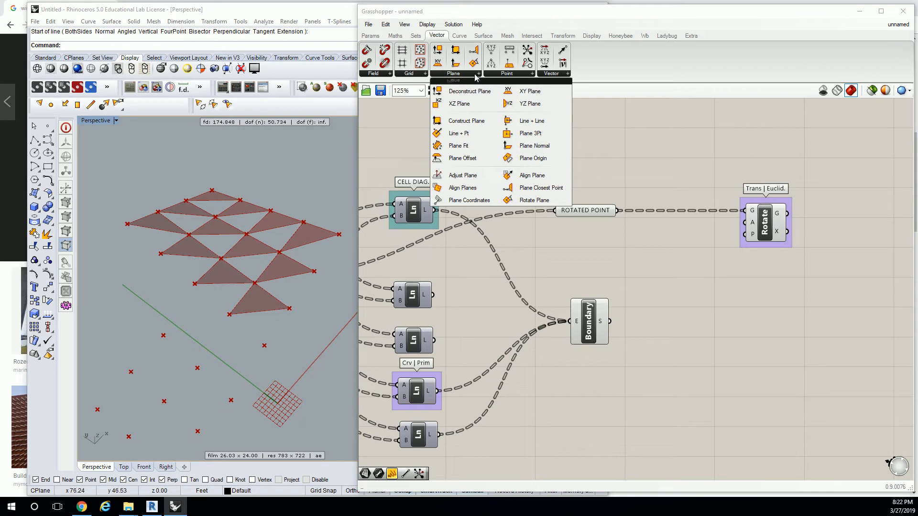
mouse_move(534, 145)
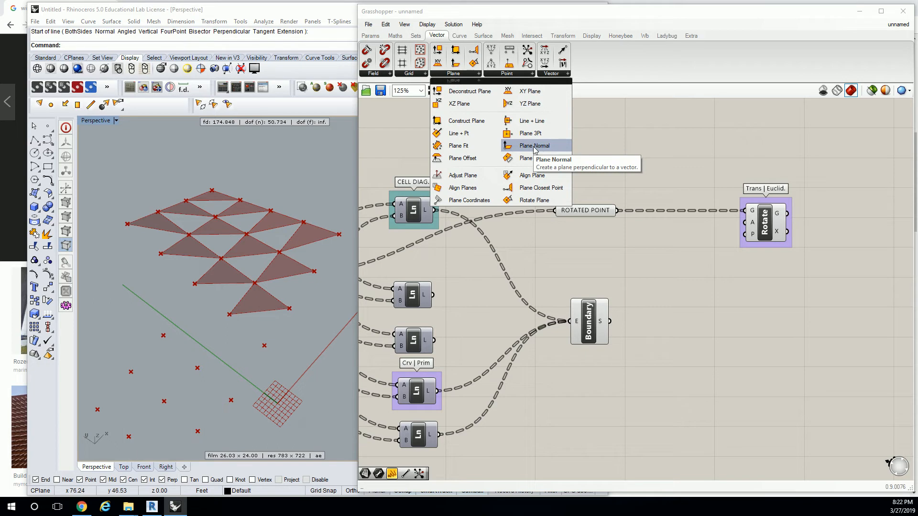
mouse_move(533, 175)
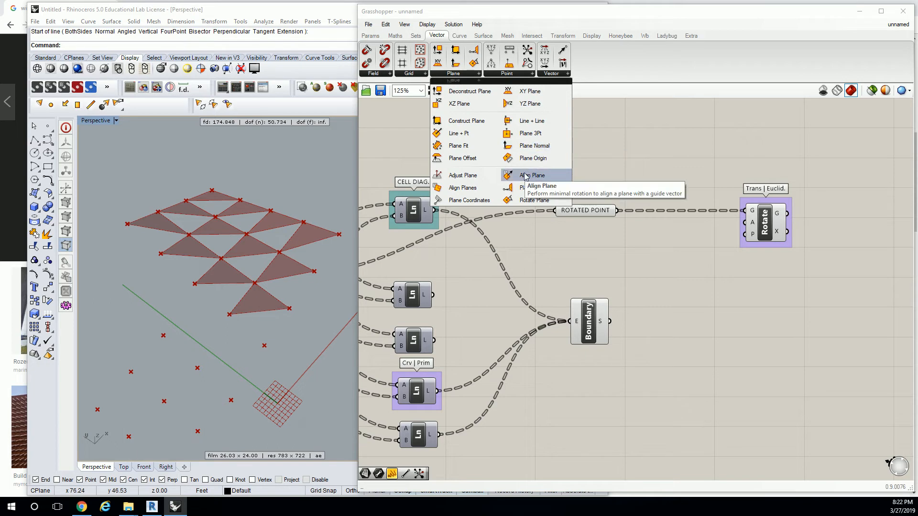
mouse_move(458, 133)
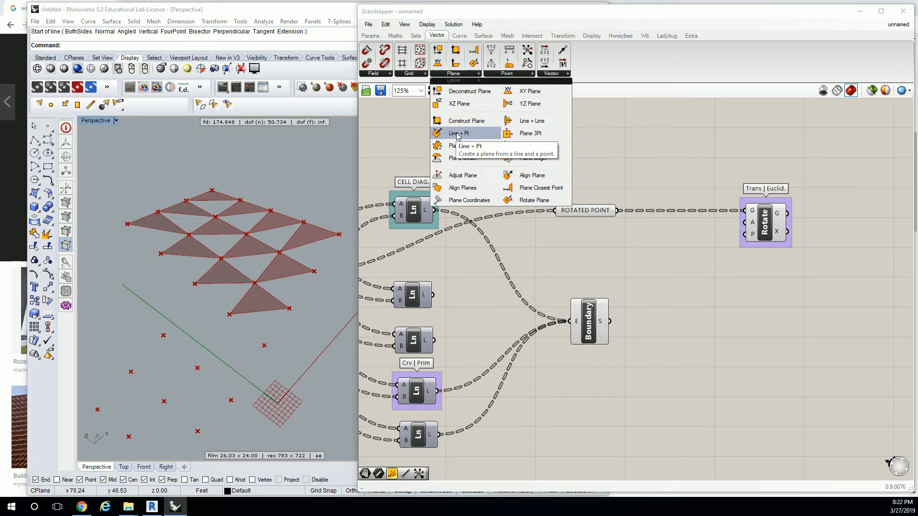
mouse_move(530, 133)
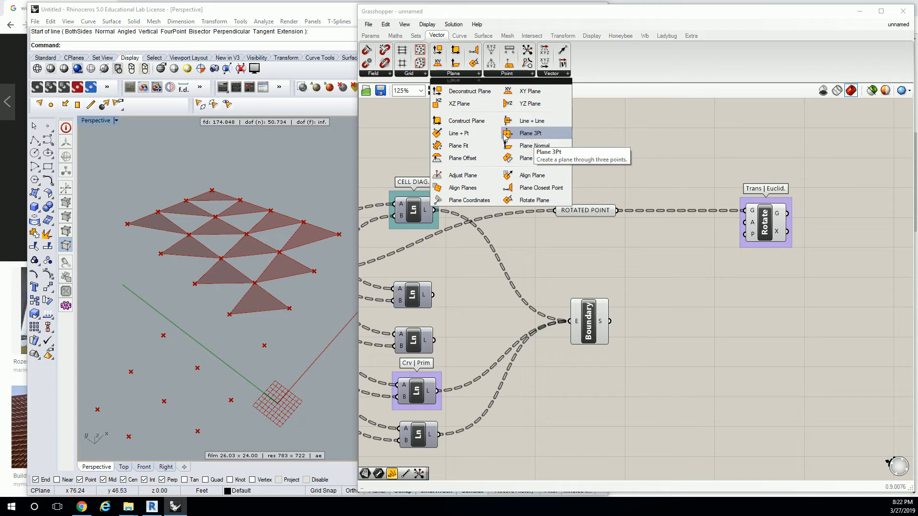
mouse_move(463, 158)
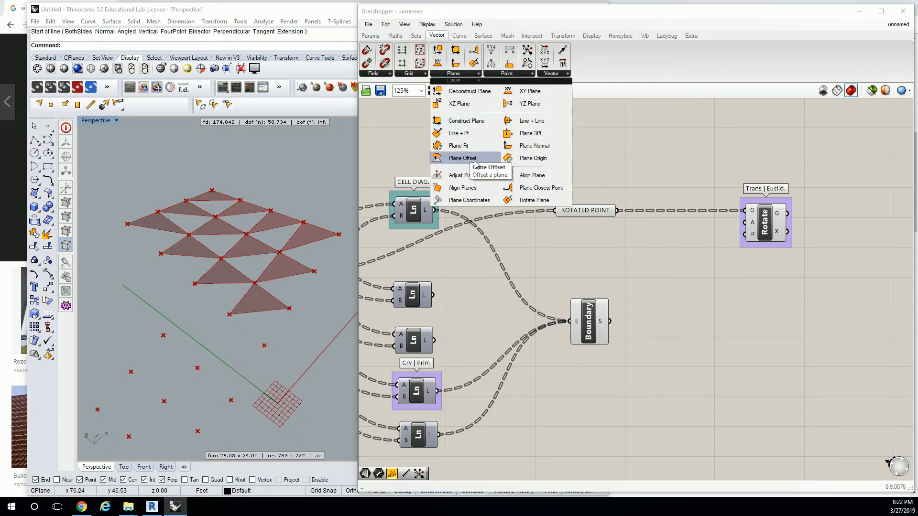
mouse_move(534, 200)
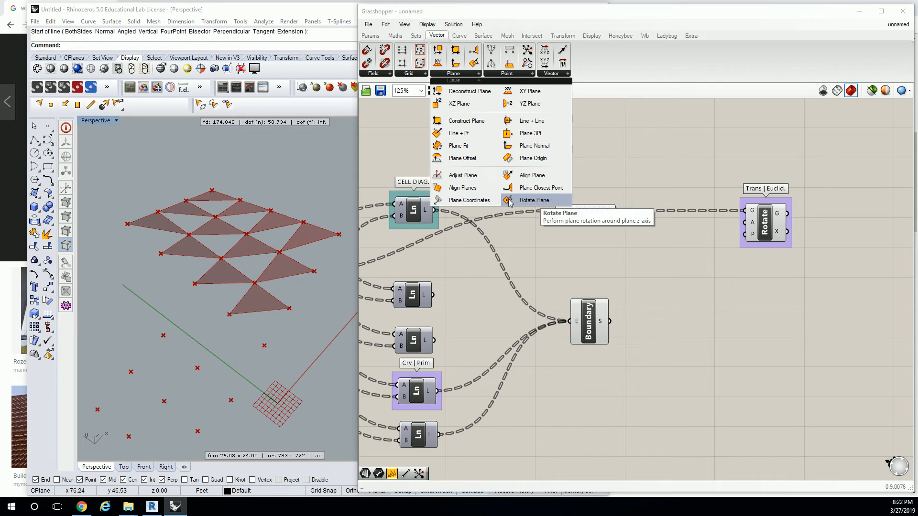
mouse_move(484, 111)
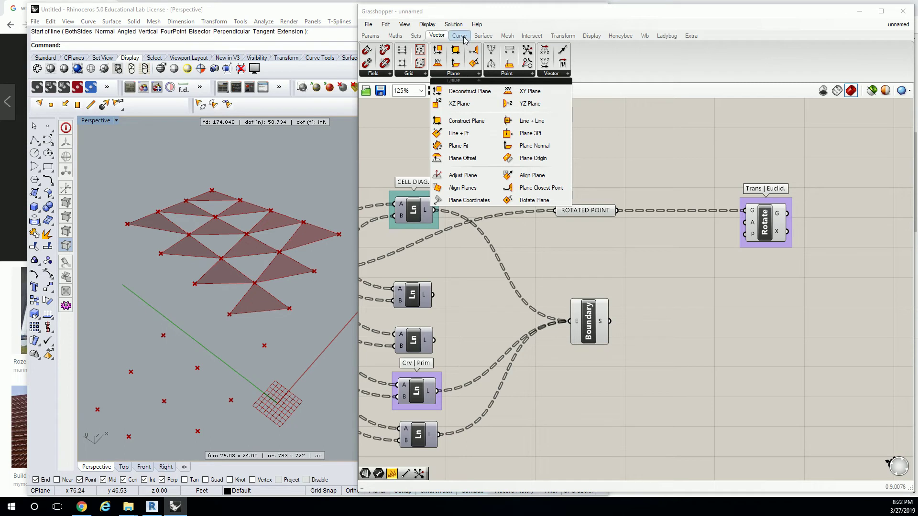
Step: Place a Perp Frame component from Curve > Analysis next to Rotate
left_click(459, 35)
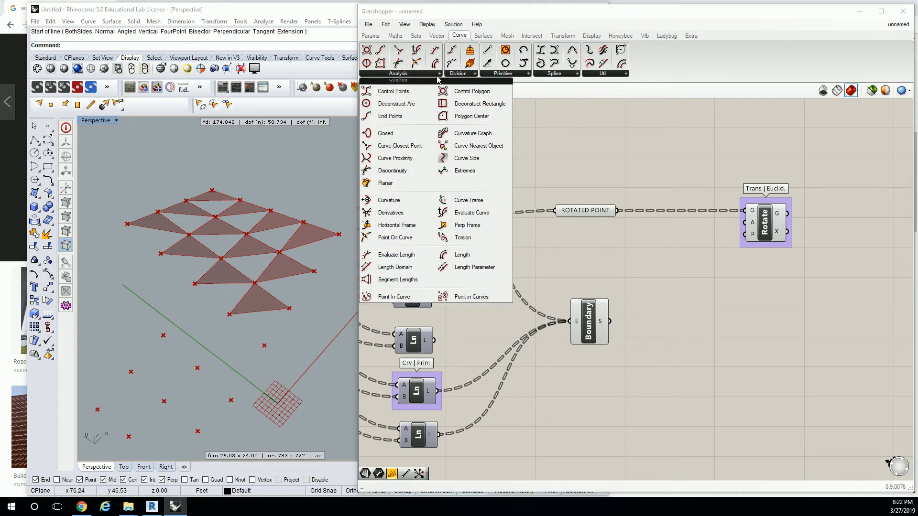
mouse_move(443, 187)
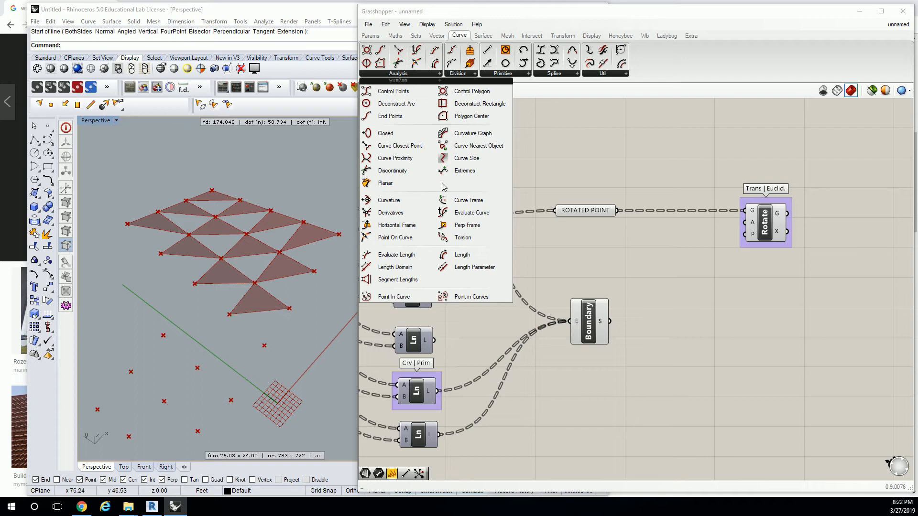
mouse_move(467, 225)
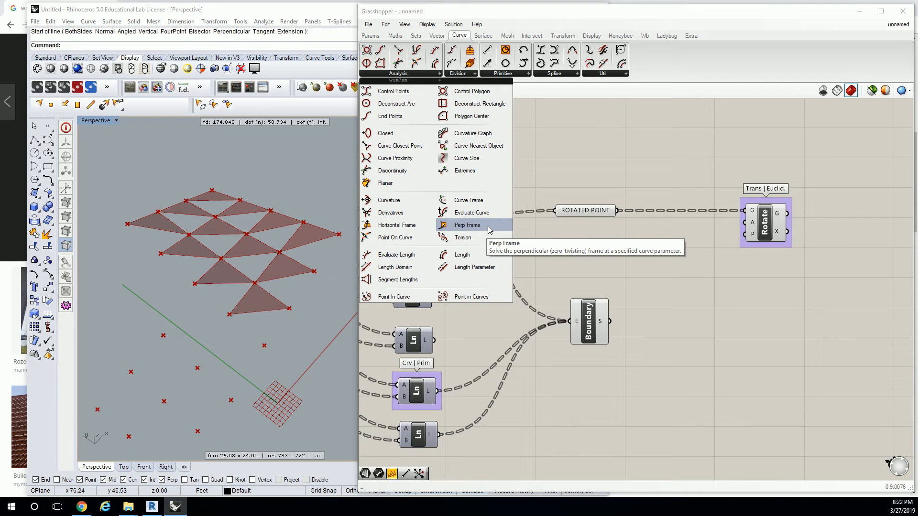
left_click(468, 225)
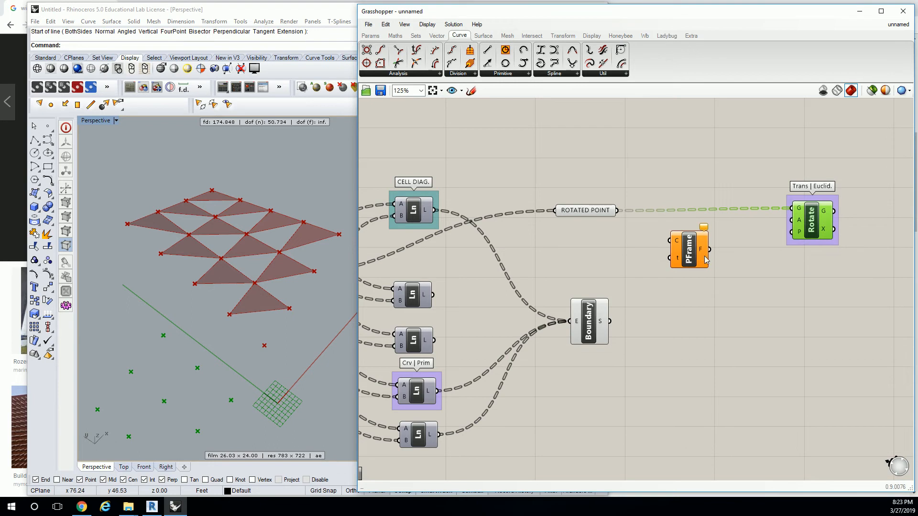
Step: Group the Perp Frame component and label the group 'Crv | Analysis'
left_click(503, 58)
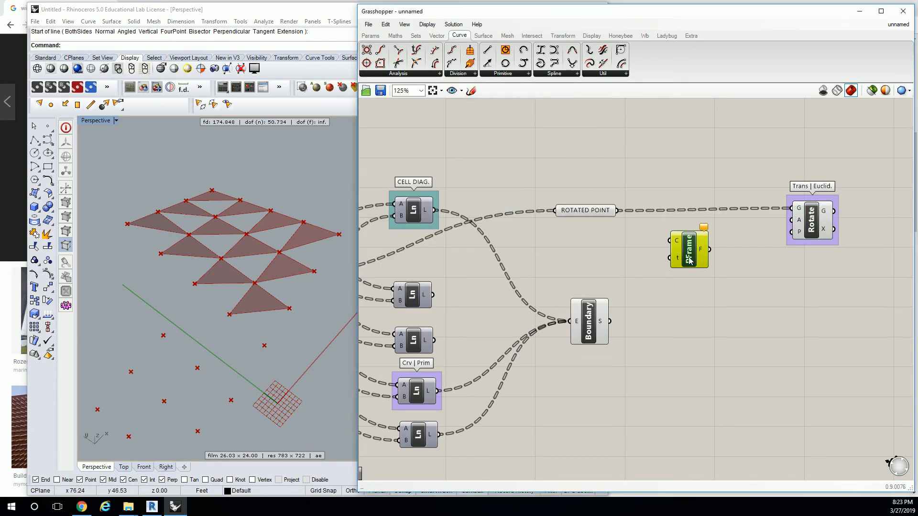
right_click(690, 246)
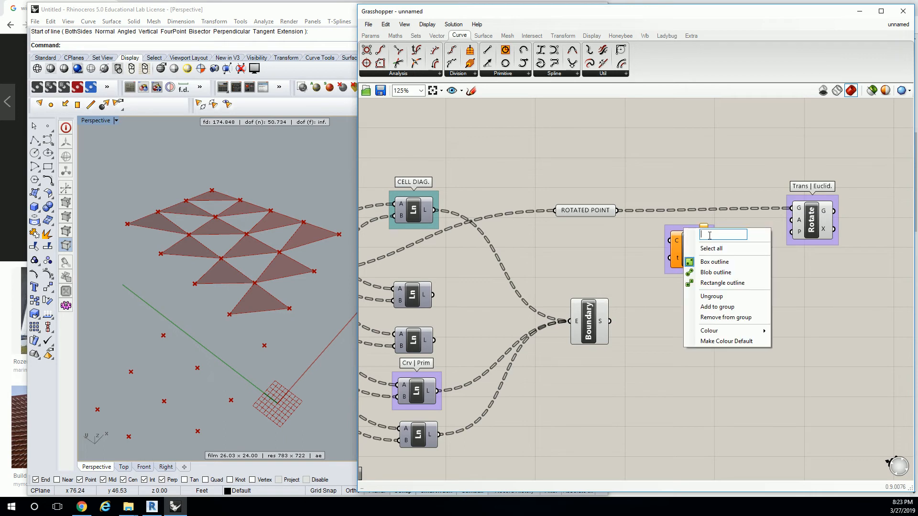
type("cRV | aNAL")
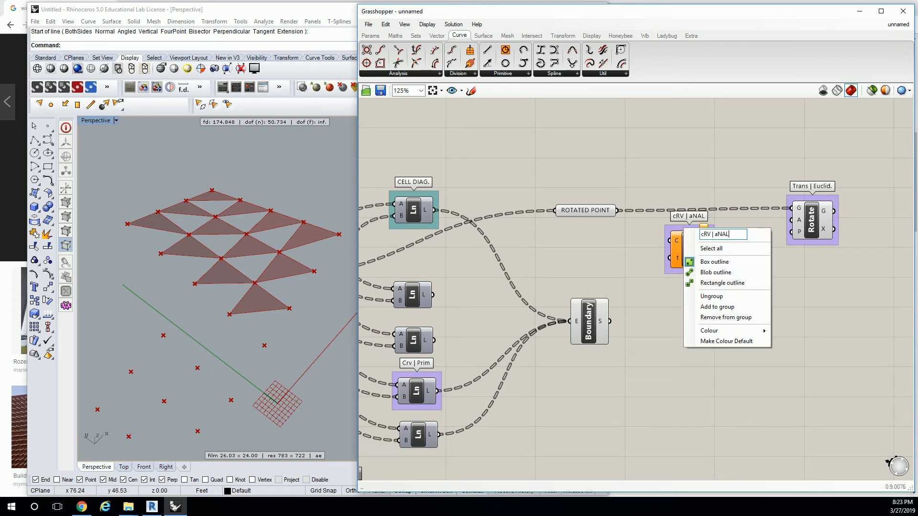
key("BackSpace")
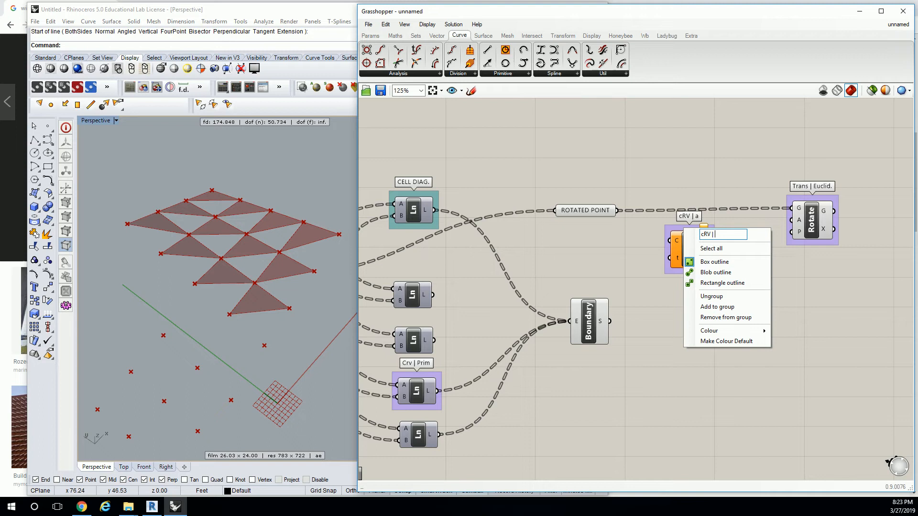
type("Crv |")
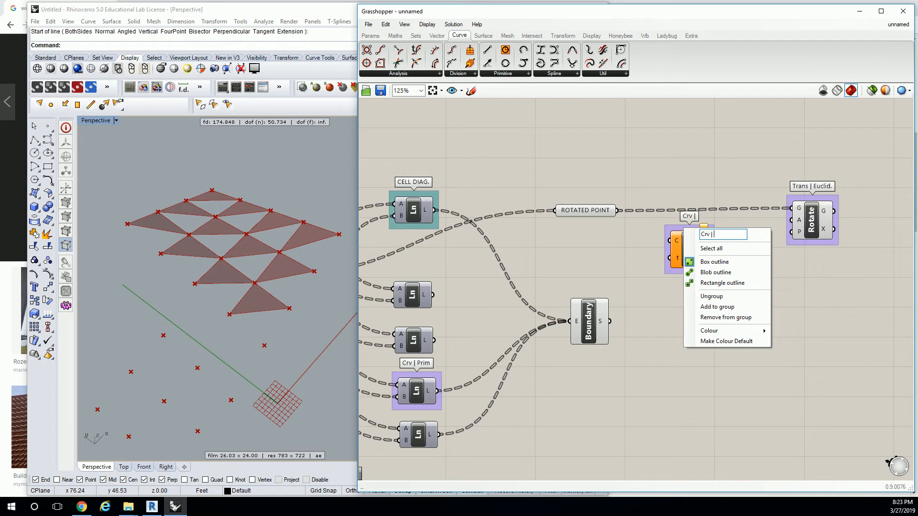
type("Analysis")
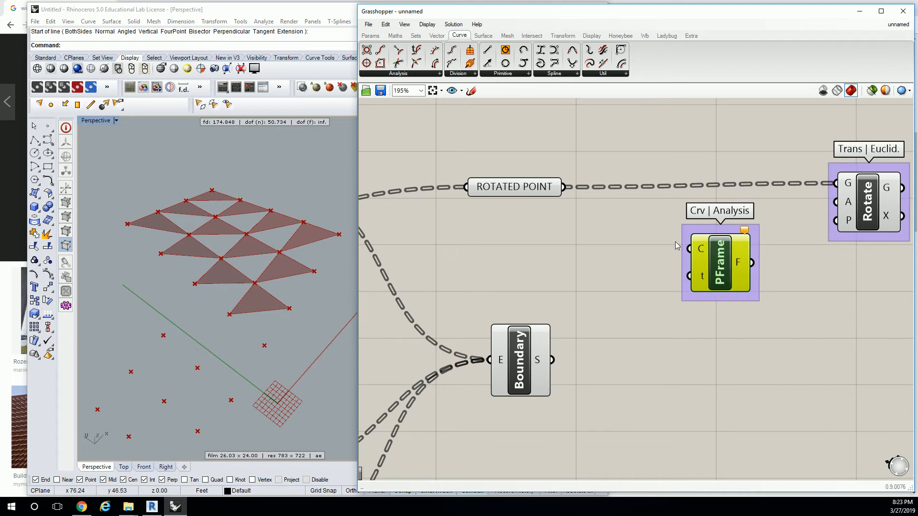
Step: Set the Parameter slider feeding Perp Frame to 0.50 so frames sit at the diagonal midpoints
scroll("down", 3)
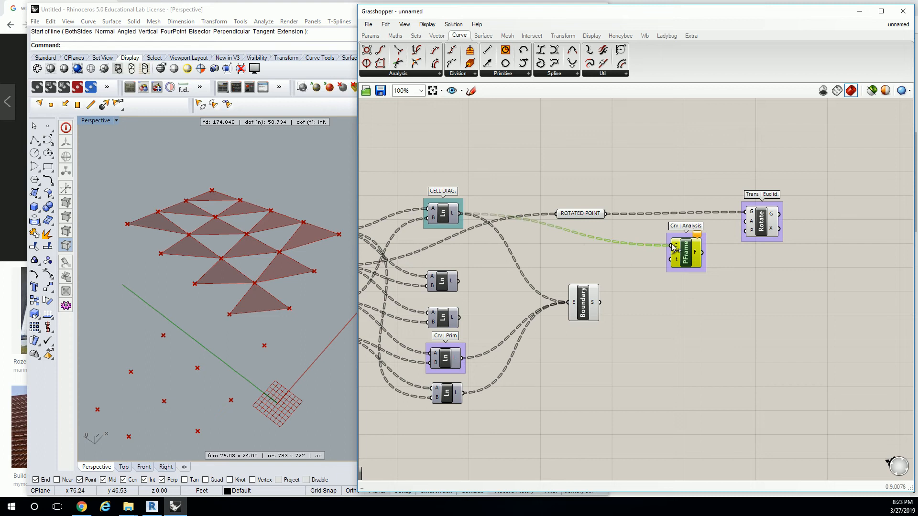
scroll("up", 3)
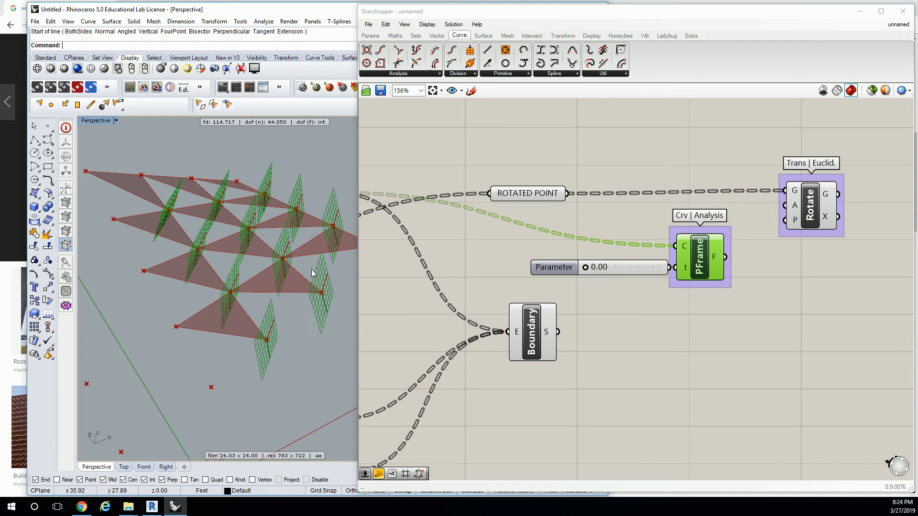
left_click(543, 267)
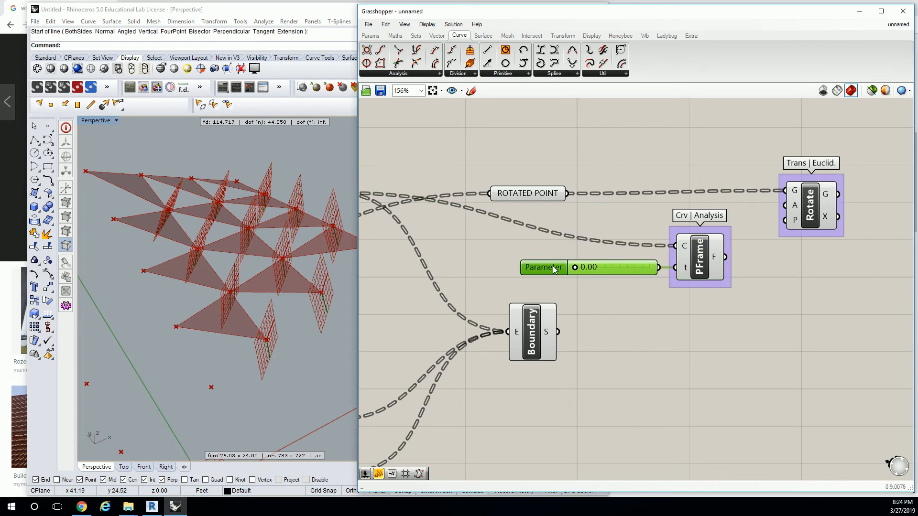
left_click(700, 257)
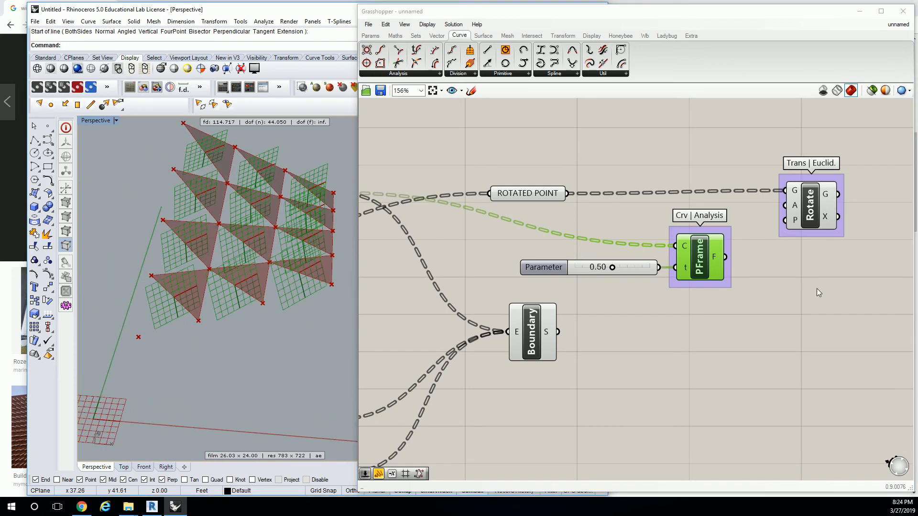
Step: Wire the Perp Frame output into Rotate's plane input and check the default 0.5π angle
left_click(700, 257)
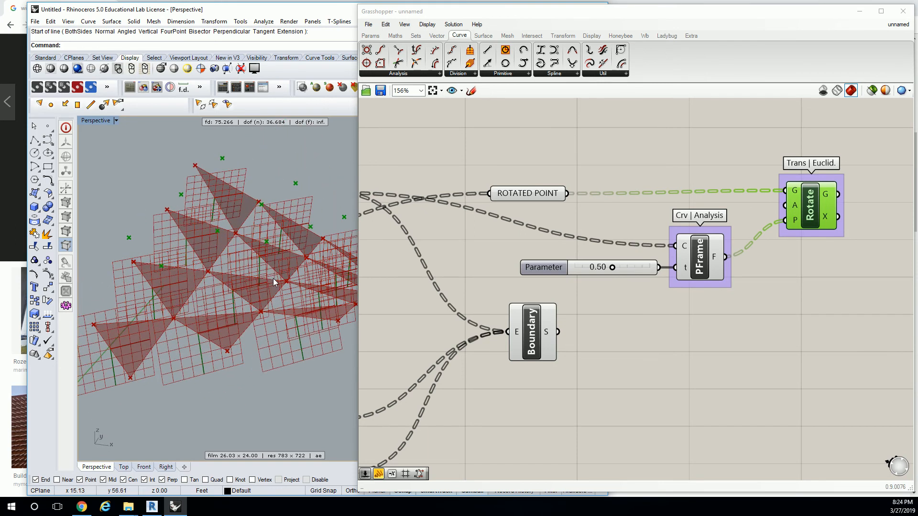
mouse_move(665, 278)
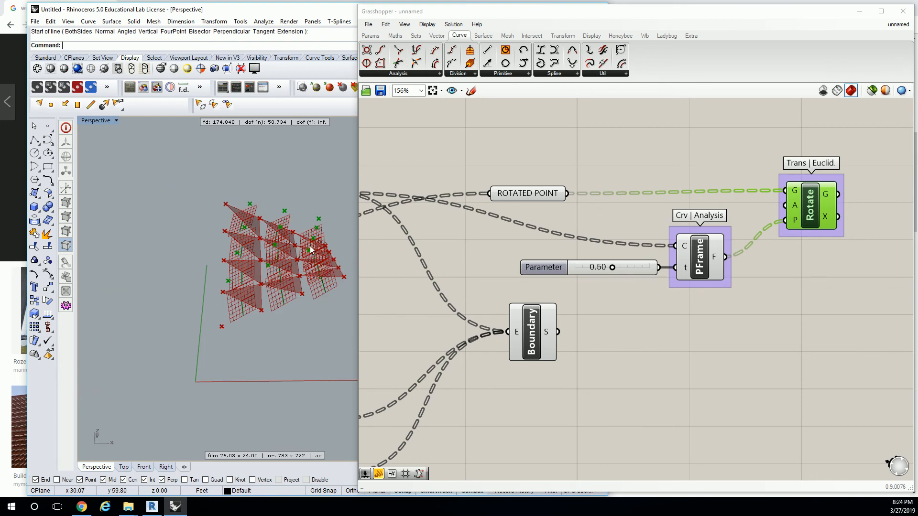
left_click(700, 257)
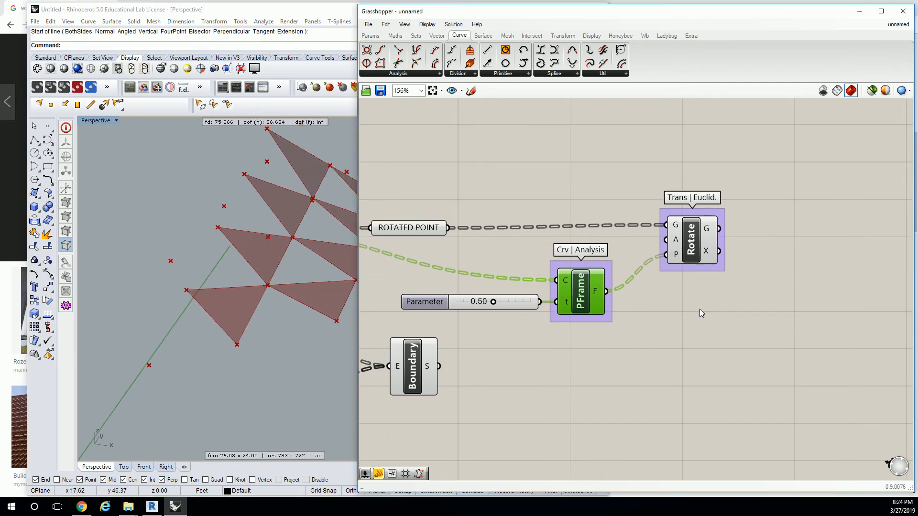
mouse_move(677, 242)
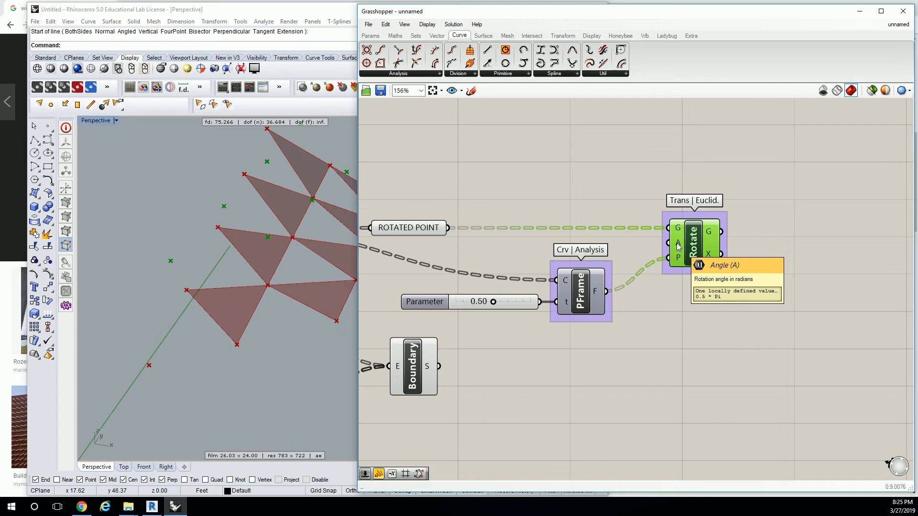
mouse_move(603, 195)
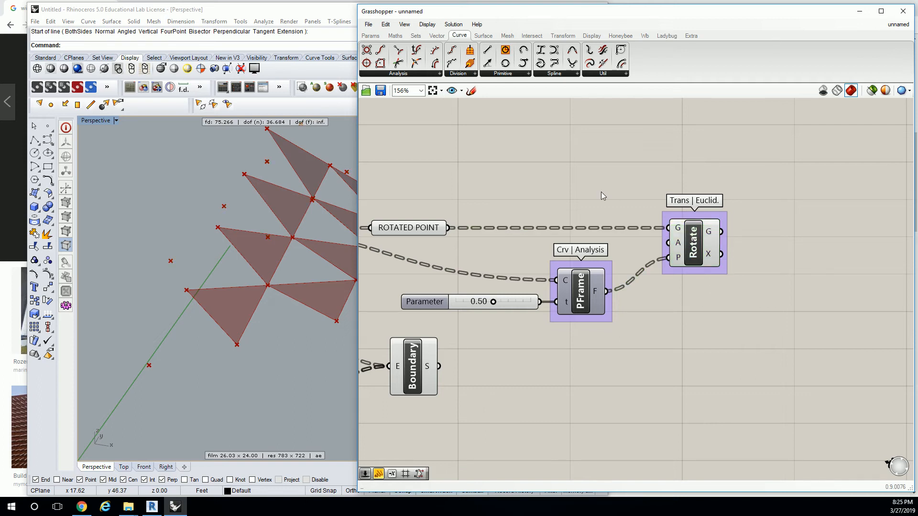
mouse_move(416, 35)
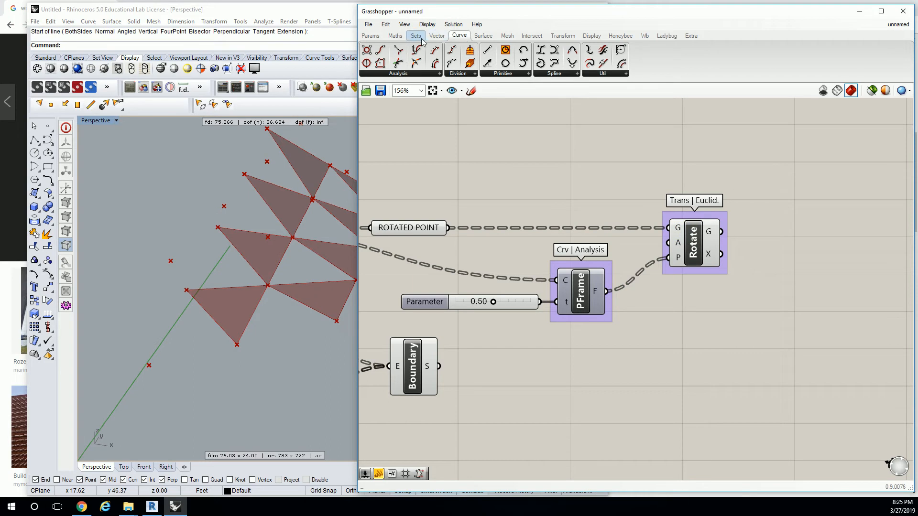
Step: Place a Radians converter from Maths > Trig above the Rotate component
left_click(395, 35)
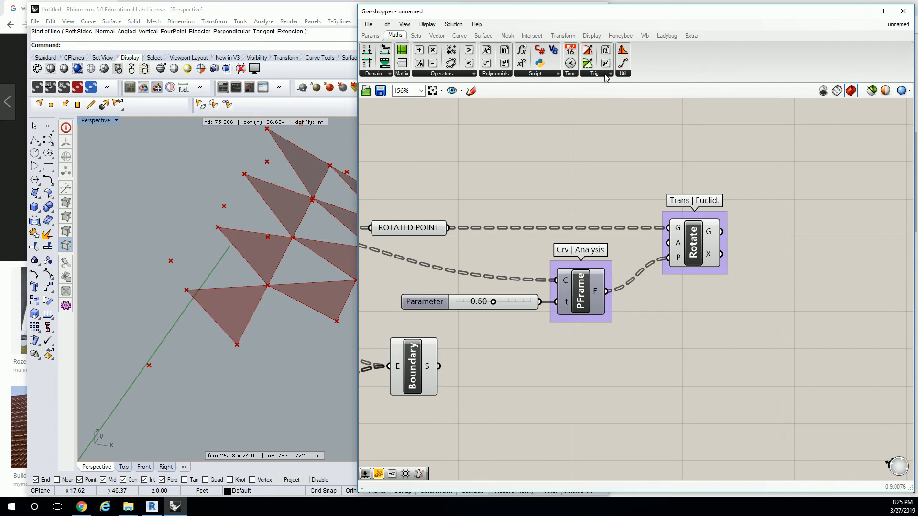
left_click(594, 64)
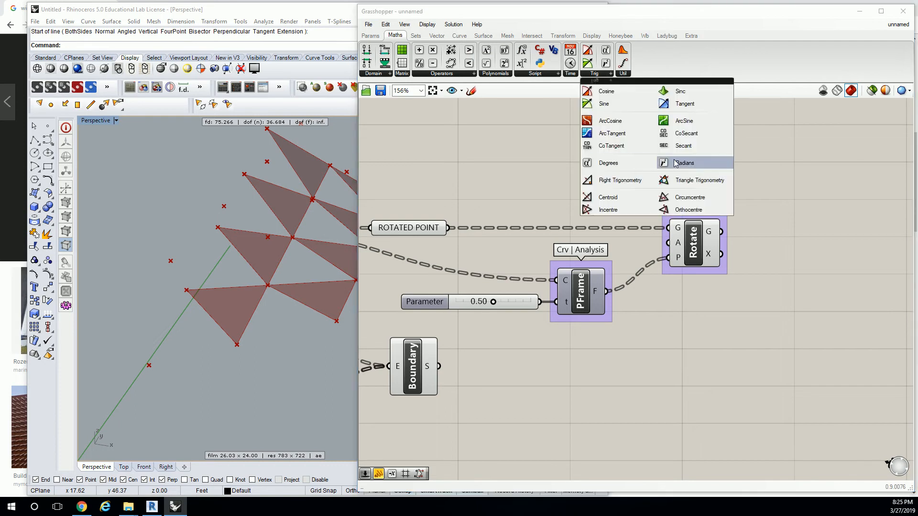
mouse_move(684, 163)
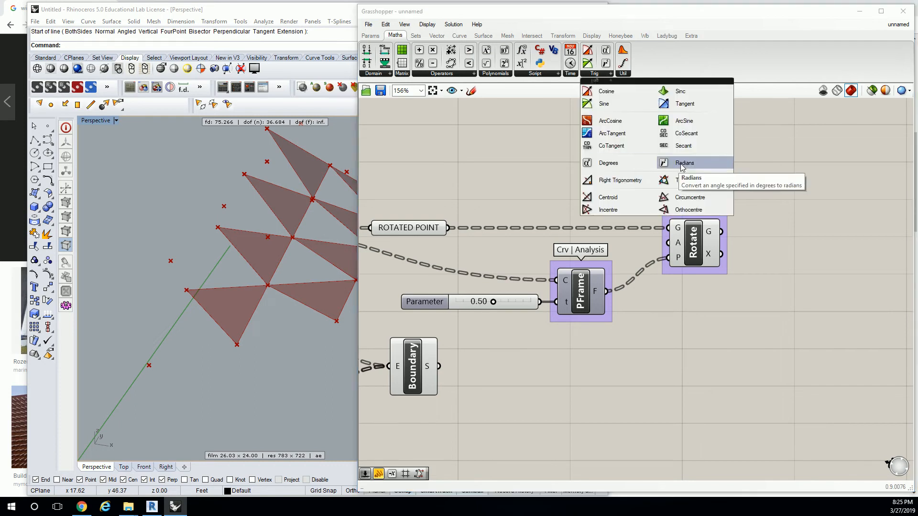
left_click(685, 162)
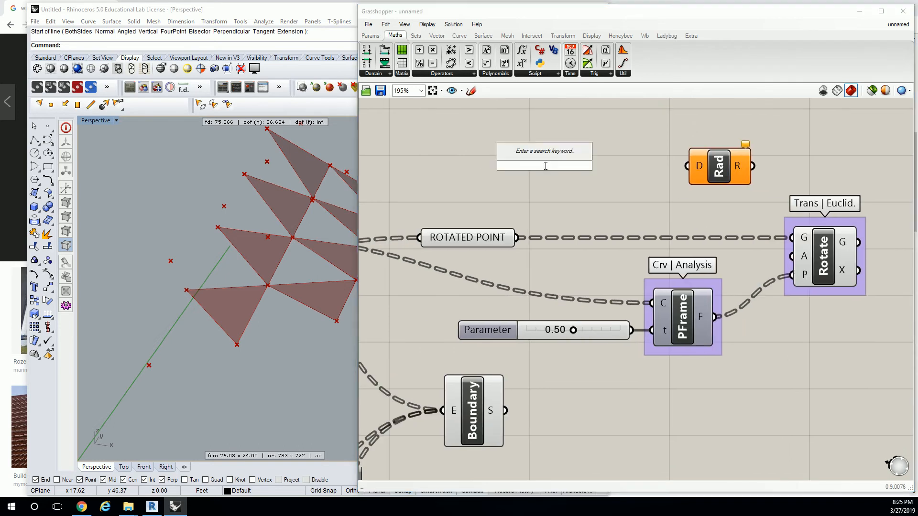
Step: Add a 0<180 Degrees slider, feed it through Radians into Rotate's angle, and set it to 39
type("Number Slider")
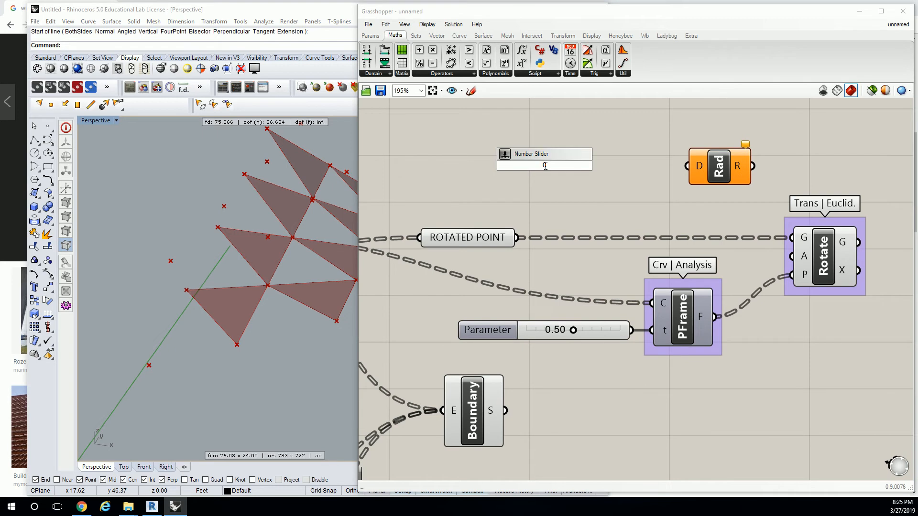
type("0<")
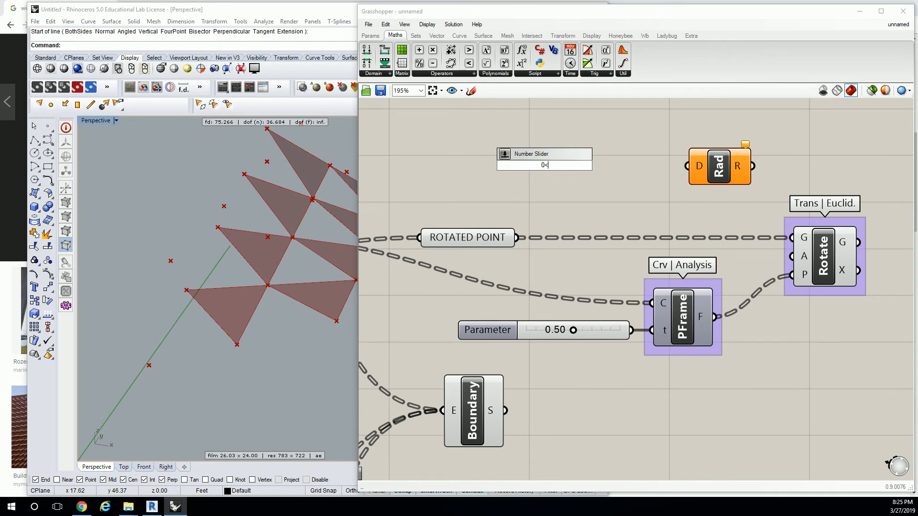
type("180")
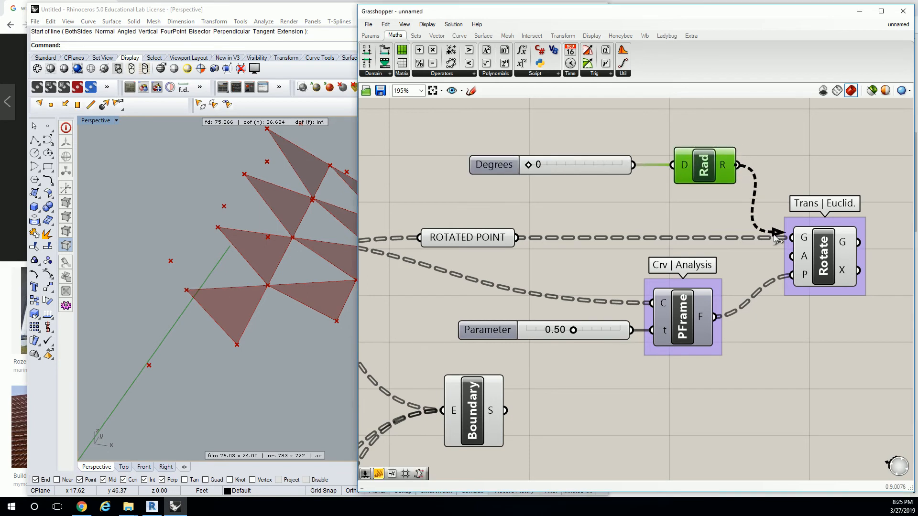
scroll("down", 3)
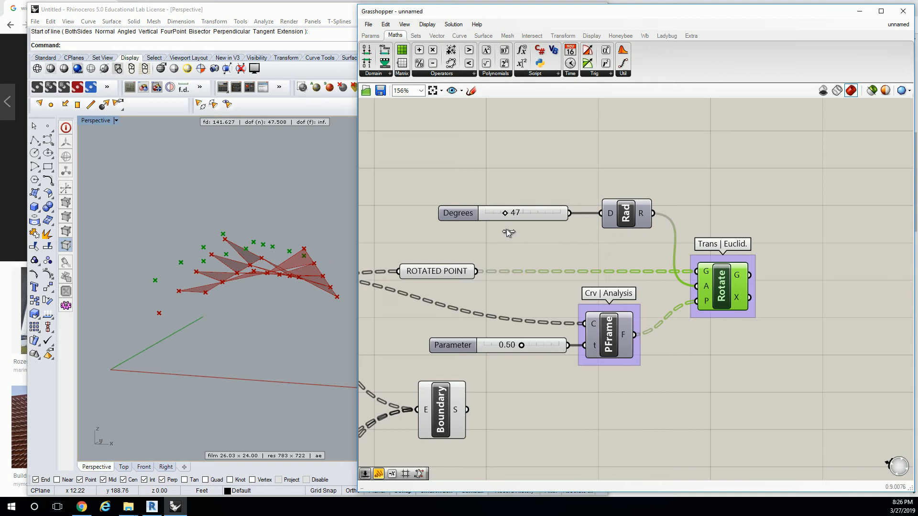
left_click_drag(507, 212, 500, 213)
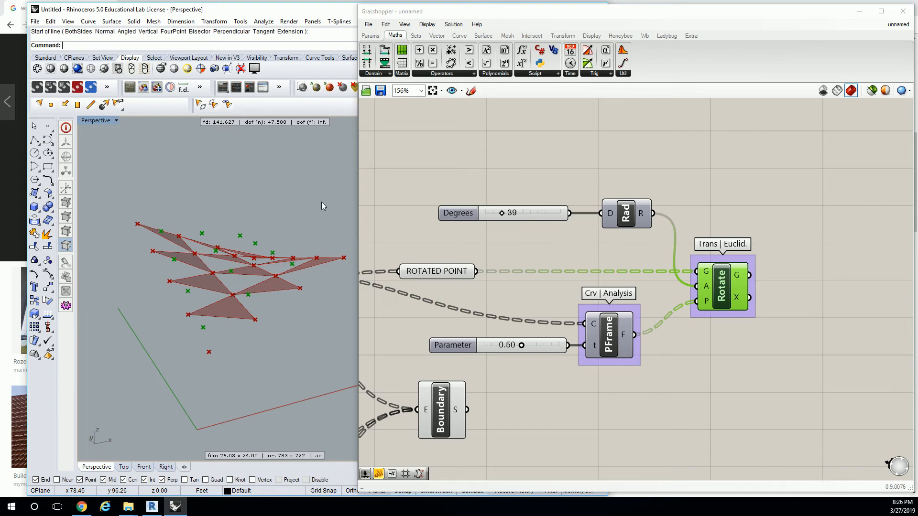
mouse_move(299, 194)
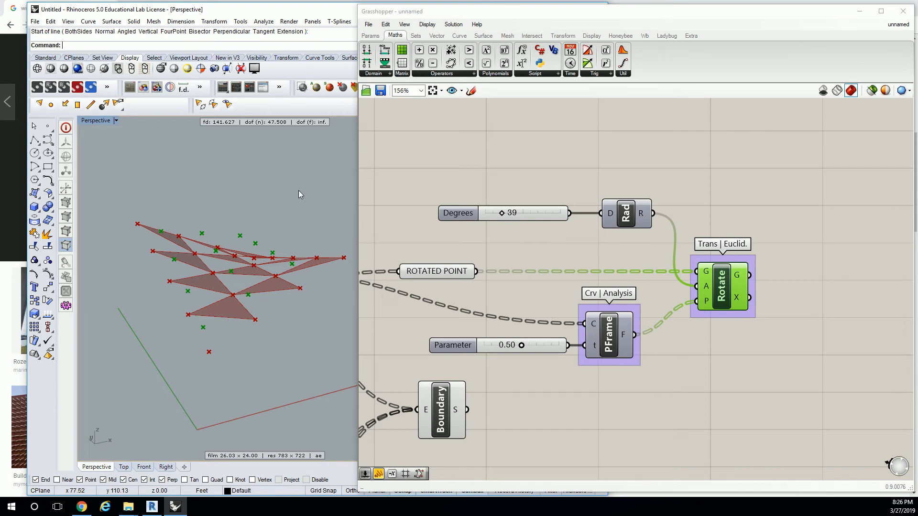
mouse_move(303, 193)
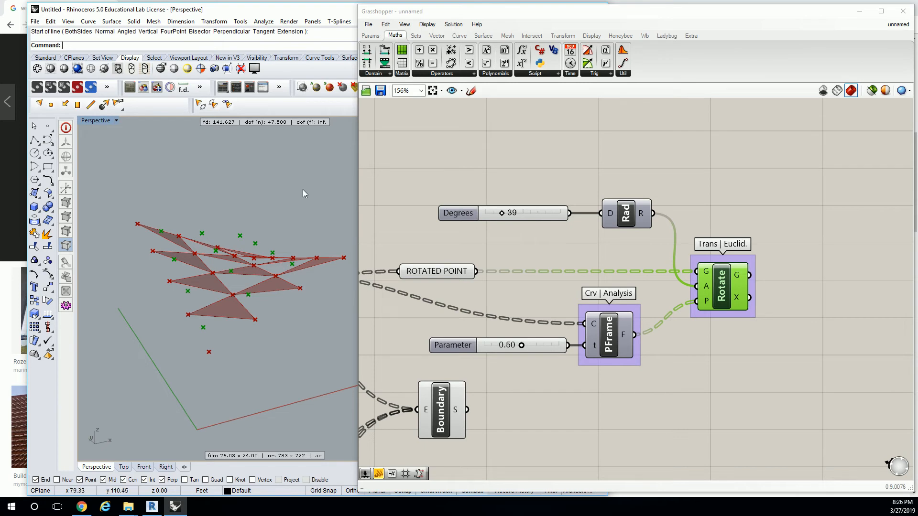
mouse_move(301, 194)
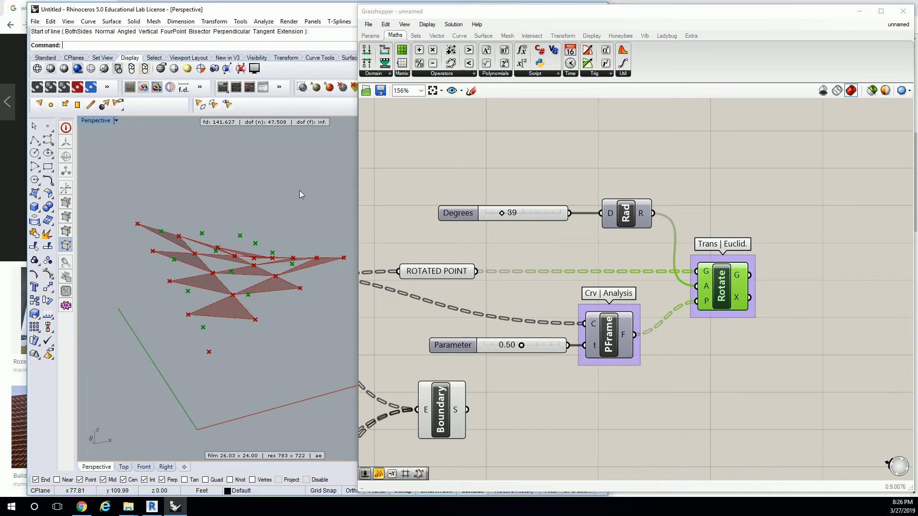
mouse_move(642, 279)
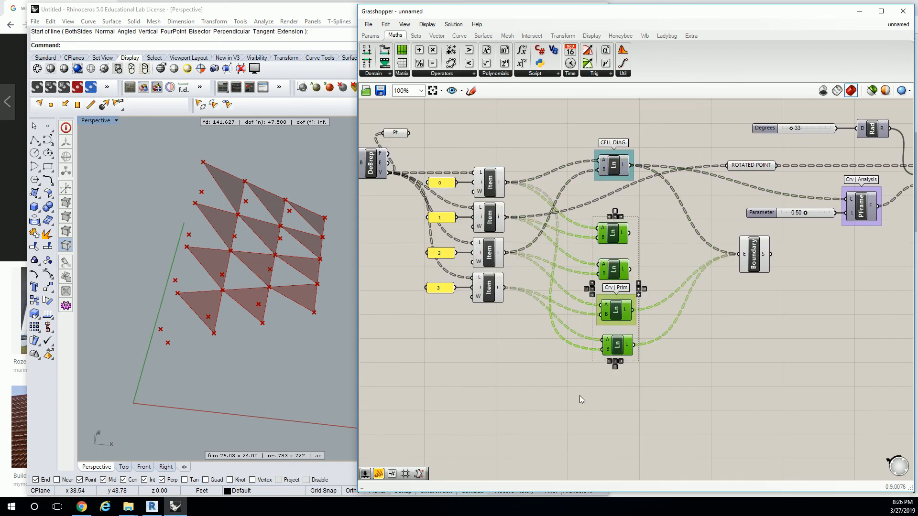
Step: Scroll the canvas to rearrange the rotation chain and line components
scroll("down", 3)
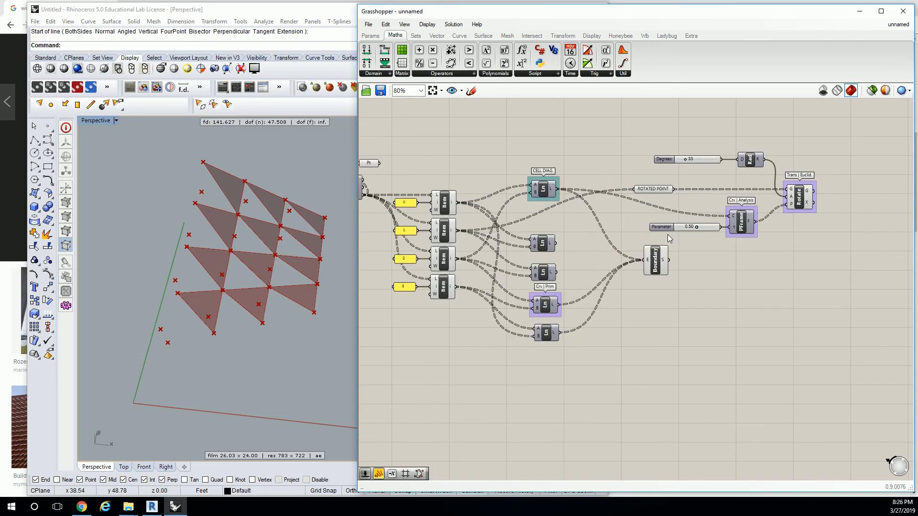
mouse_move(822, 163)
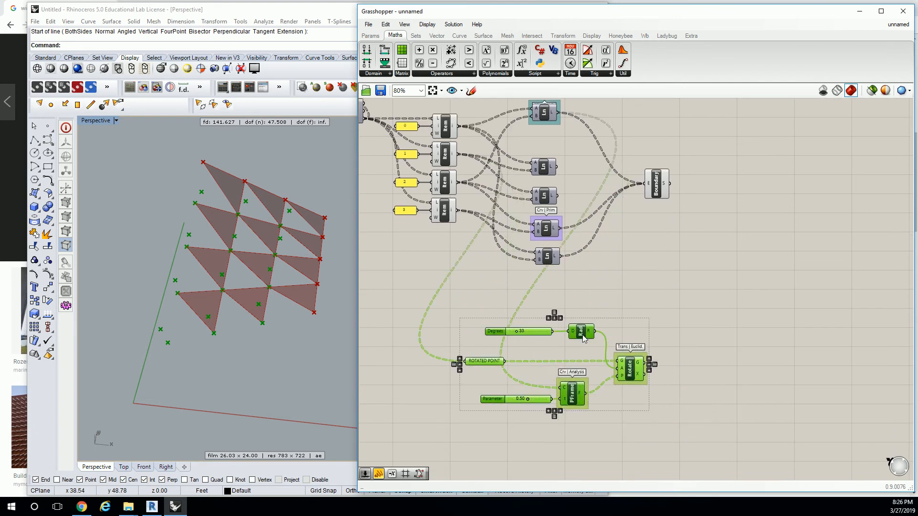
scroll("up", 3)
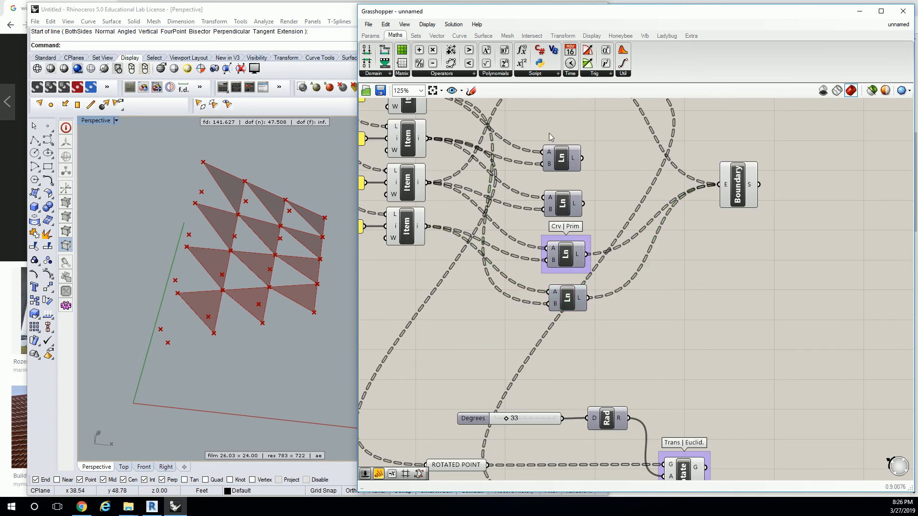
scroll("down", 3)
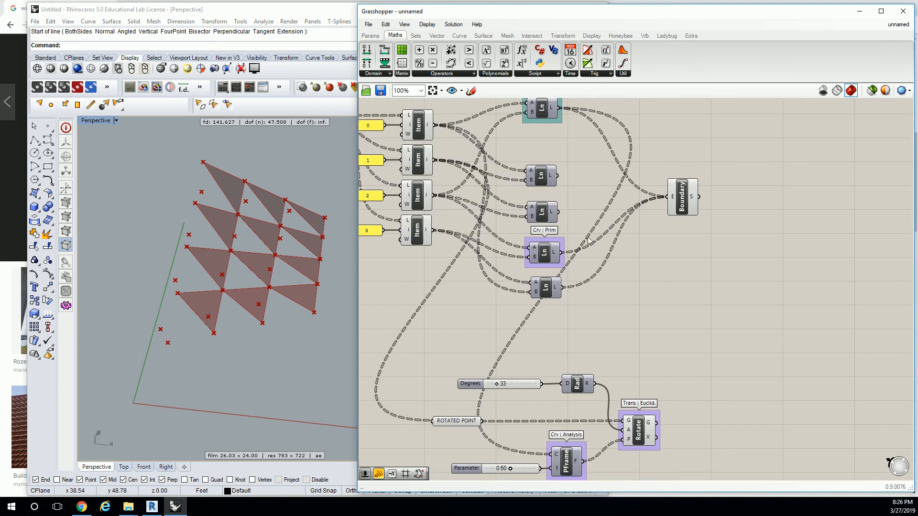
scroll("down", 3)
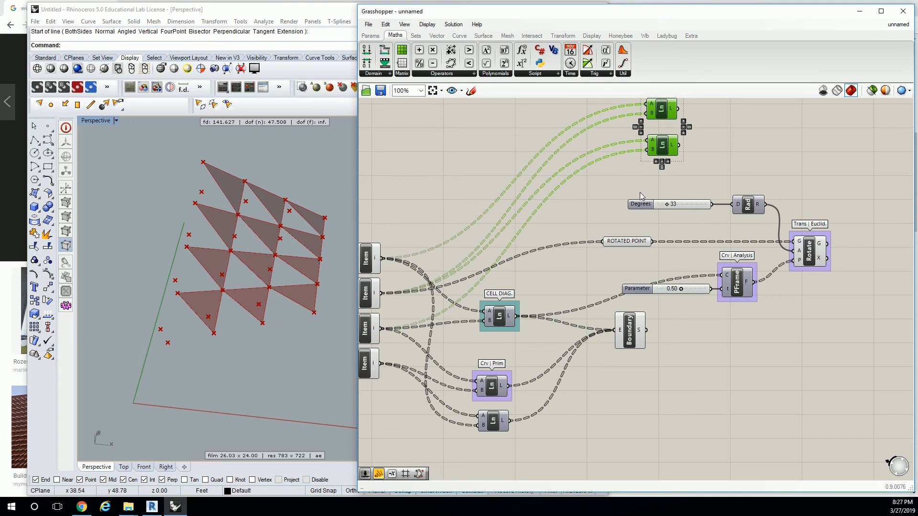
mouse_move(643, 195)
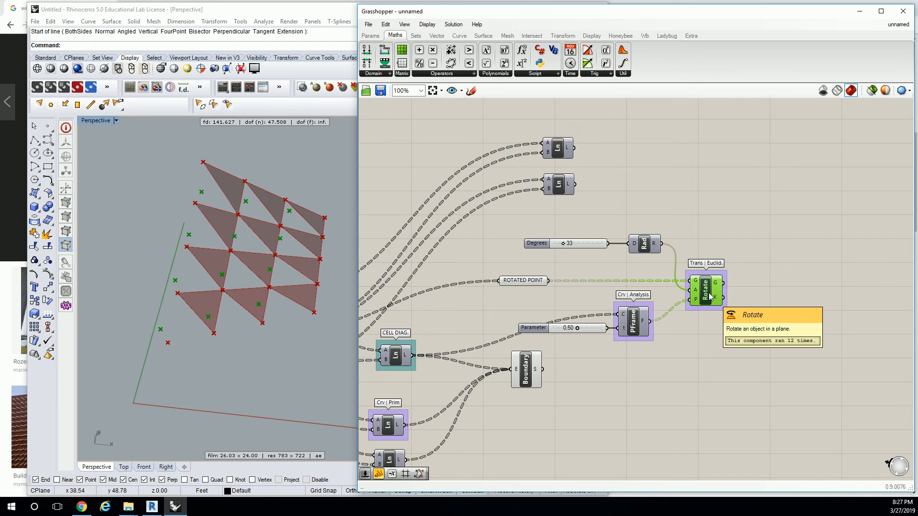
mouse_move(683, 308)
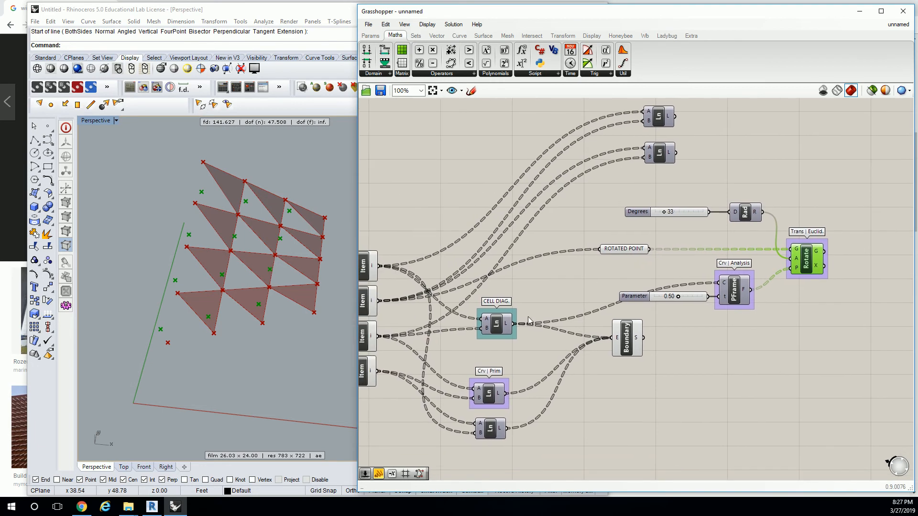
mouse_move(498, 325)
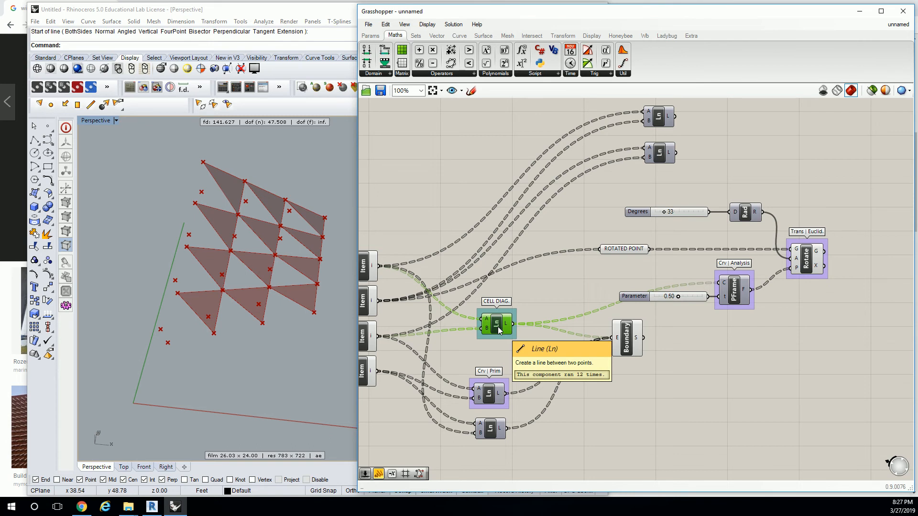
mouse_move(523, 289)
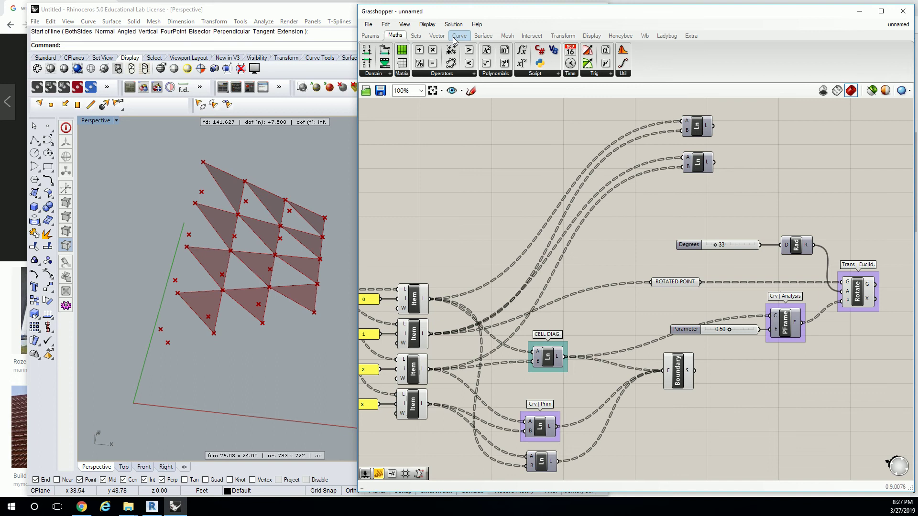
Step: Add an End Points component on the cell diagonals, preview its points, and group the rotation chain
left_click(459, 35)
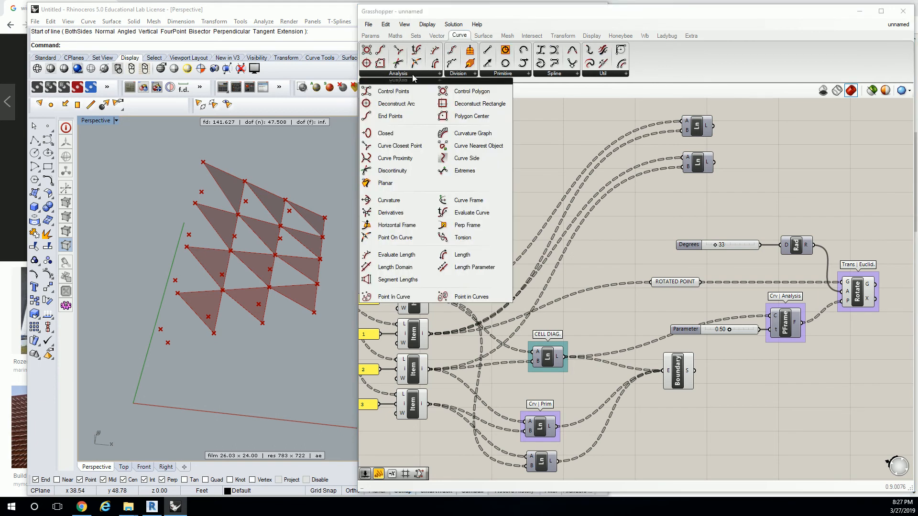
left_click(671, 218)
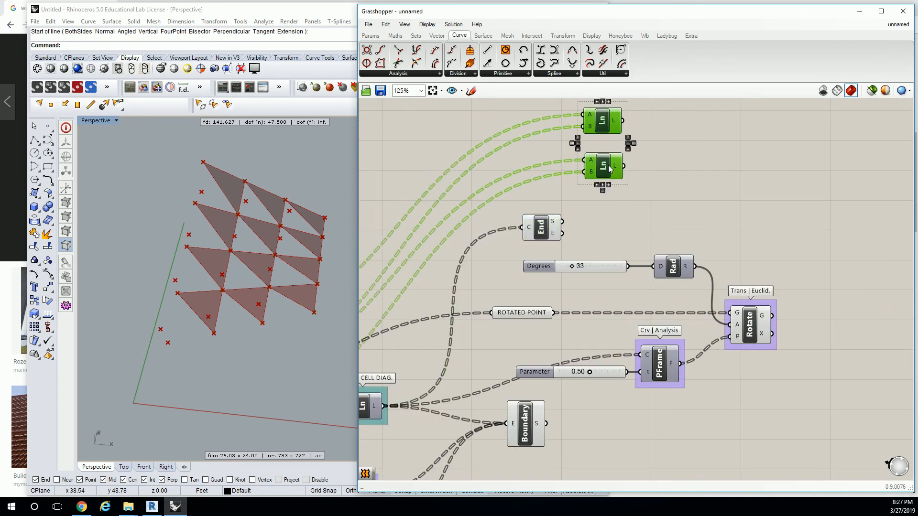
mouse_move(607, 167)
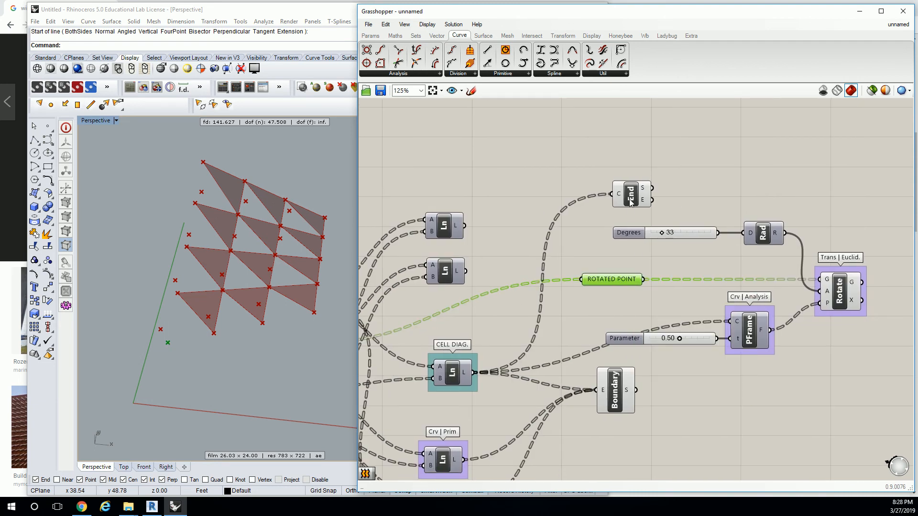
scroll("down", 3)
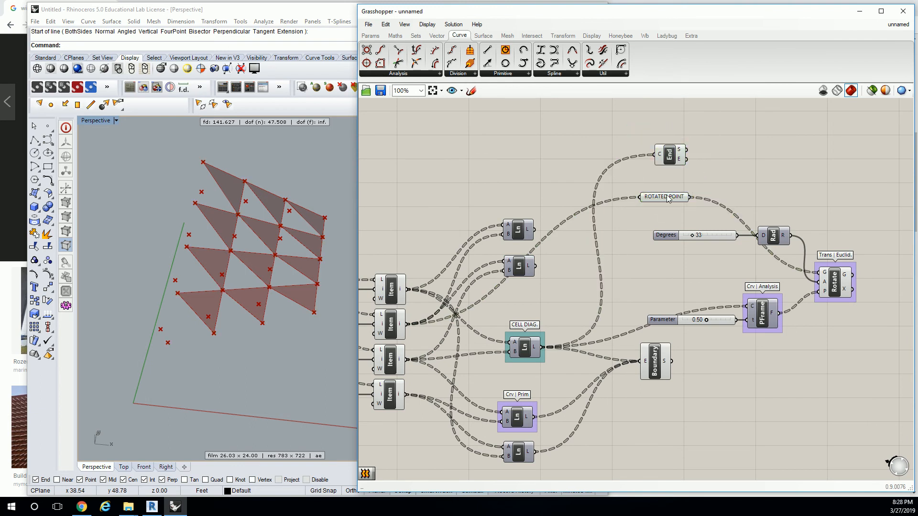
left_click(664, 197)
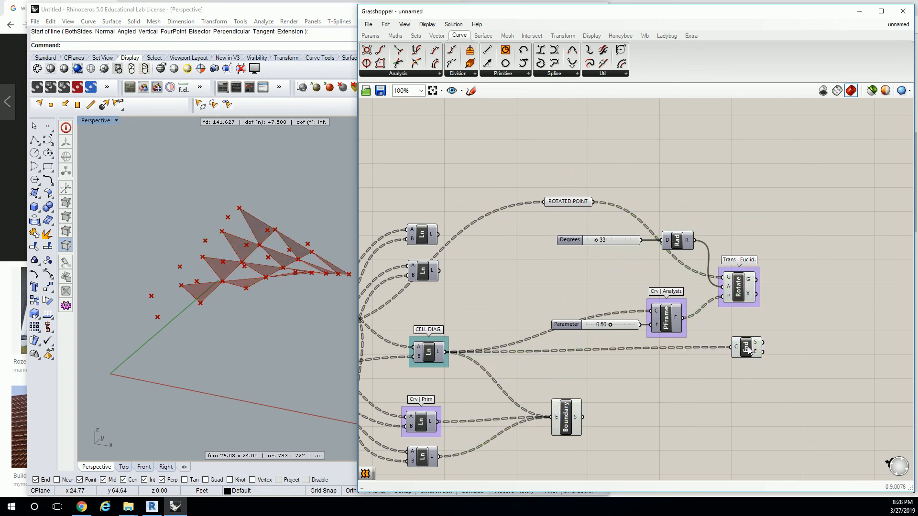
left_click(747, 347)
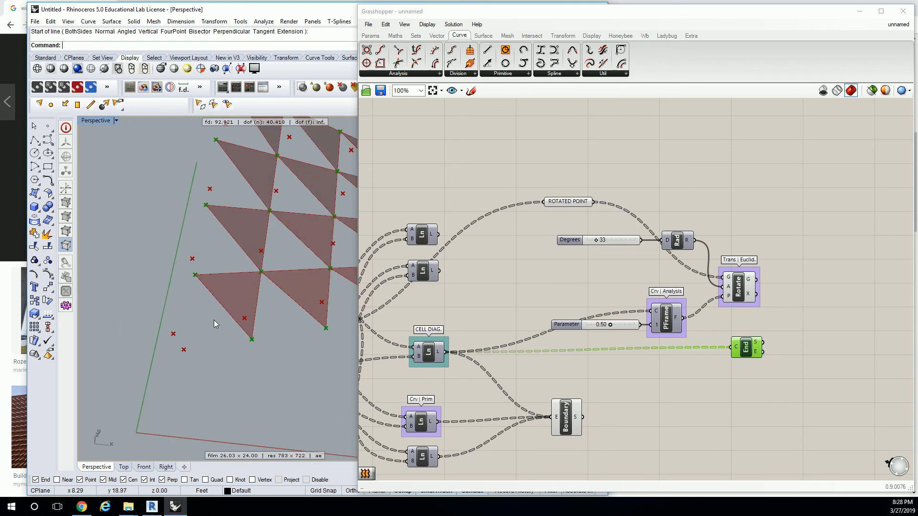
left_click(738, 287)
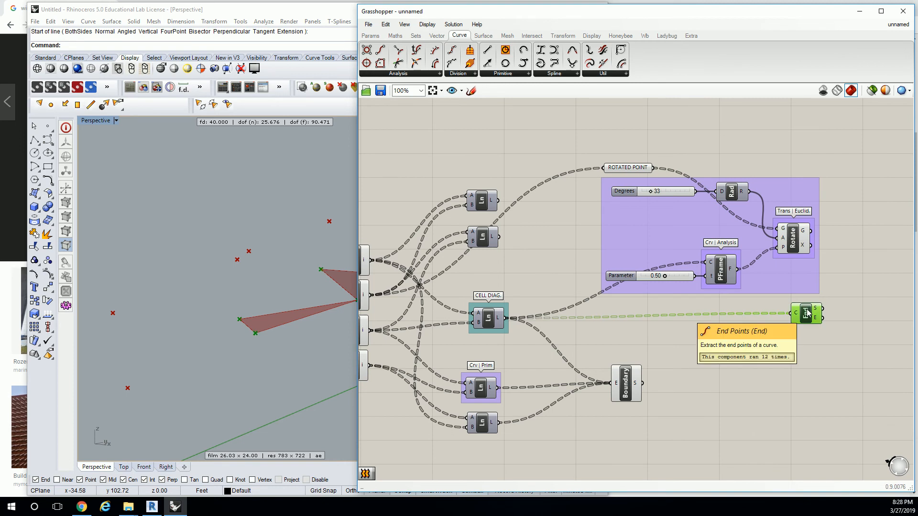
mouse_move(808, 313)
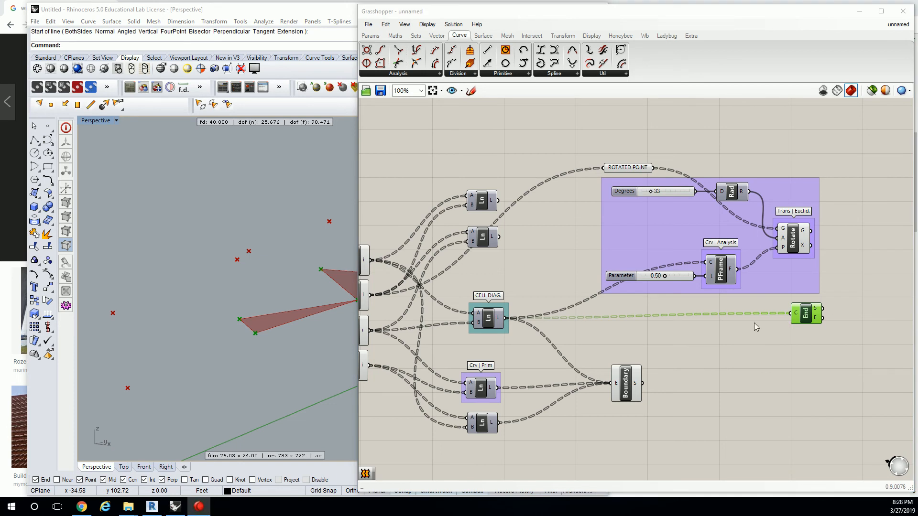
mouse_move(807, 314)
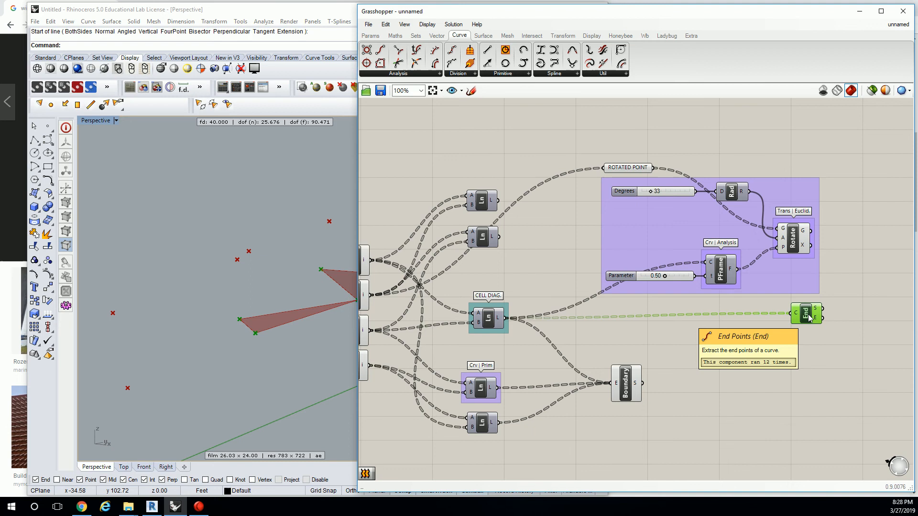
mouse_move(787, 298)
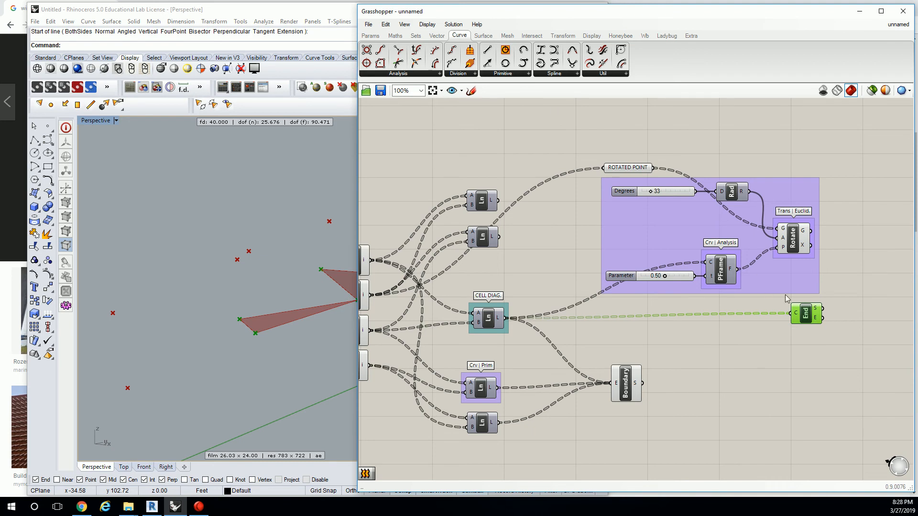
Step: Name the End Points group 'Crv | Analysis'
right_click(805, 314)
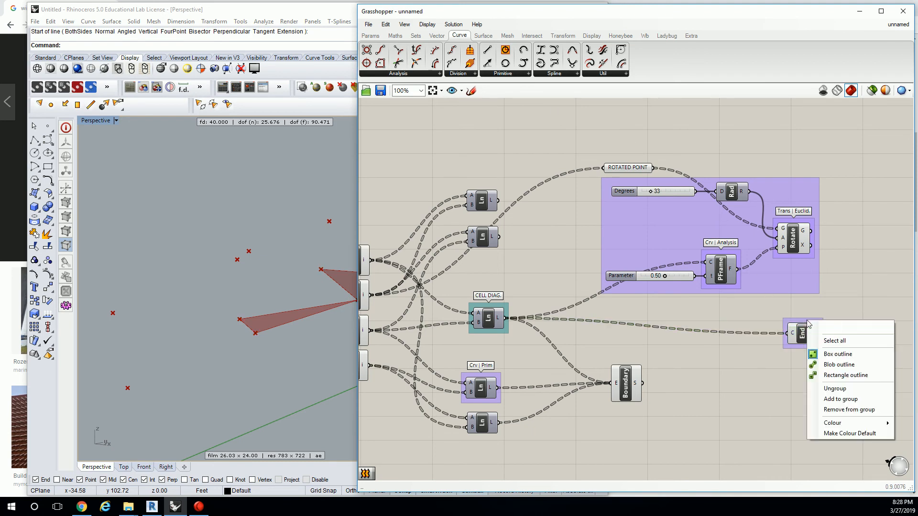
type("Crv | Analysis")
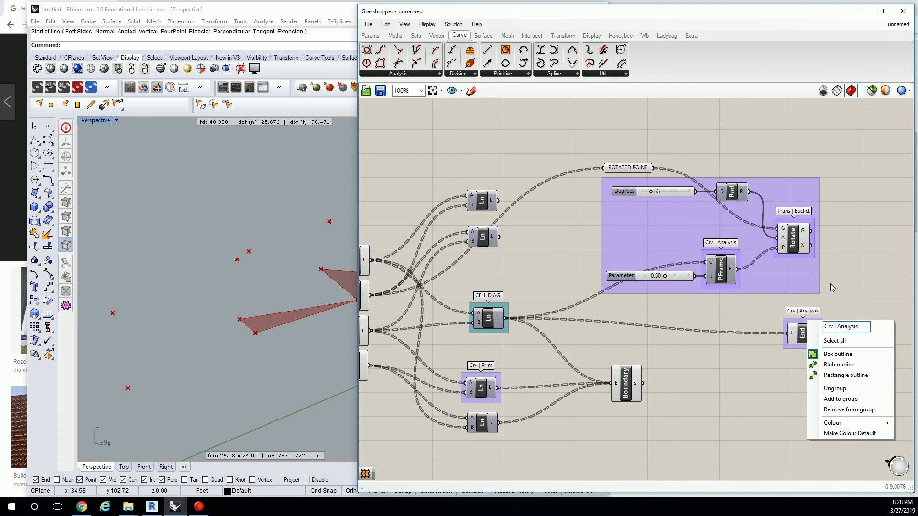
left_click(832, 287)
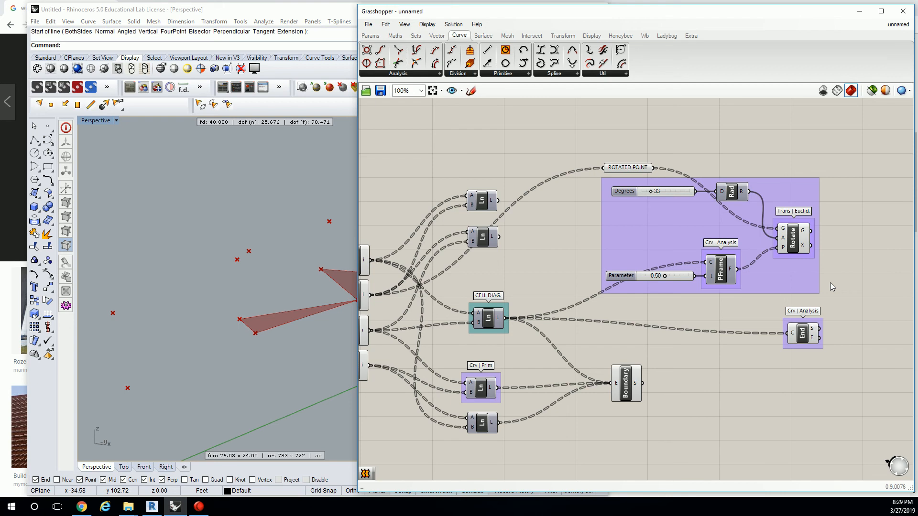
mouse_move(833, 285)
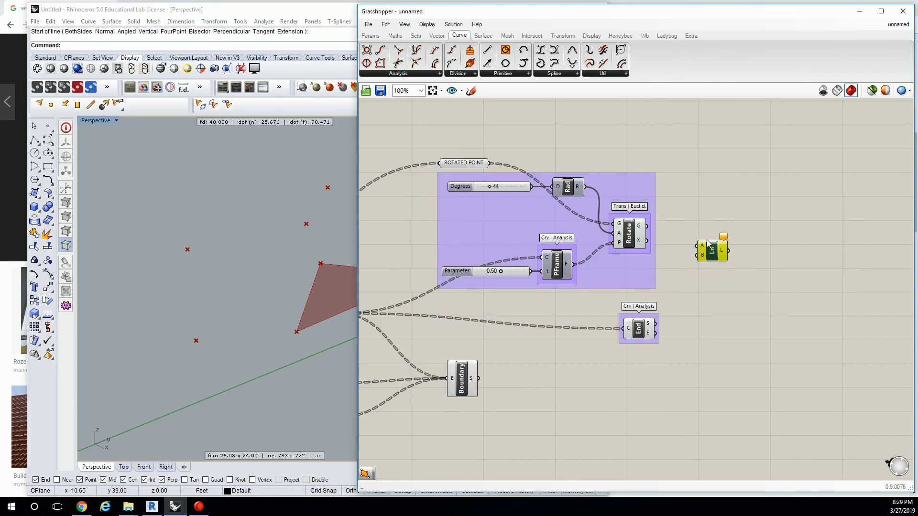
mouse_move(650, 231)
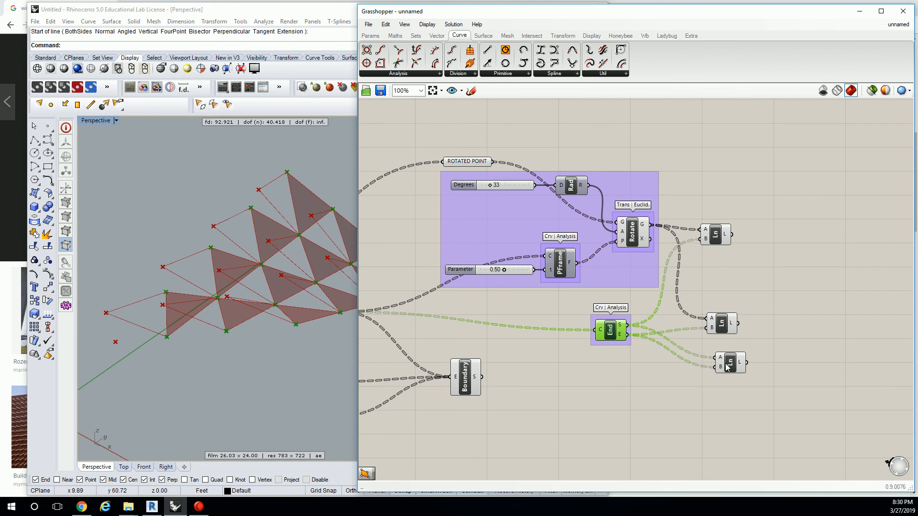
mouse_move(725, 357)
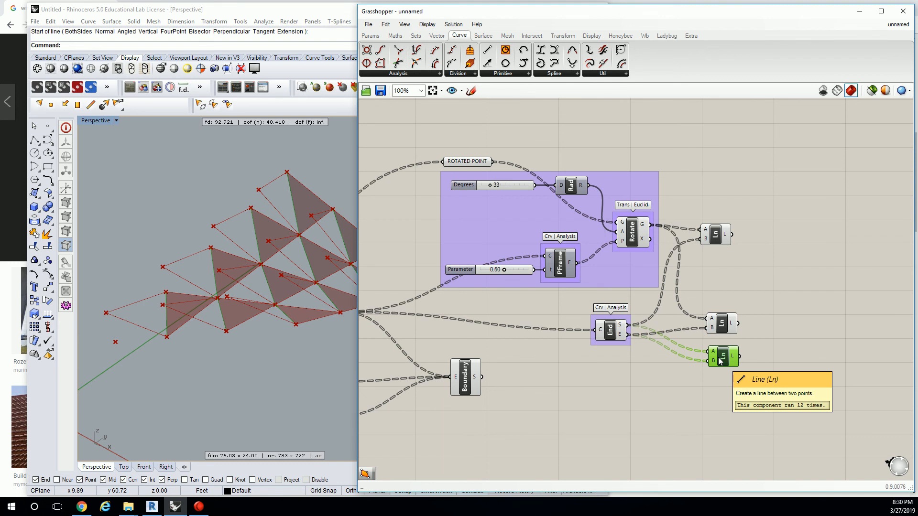
Step: Wire Rotate G and End Points S/E into three Line components outlining each flap
left_click(723, 357)
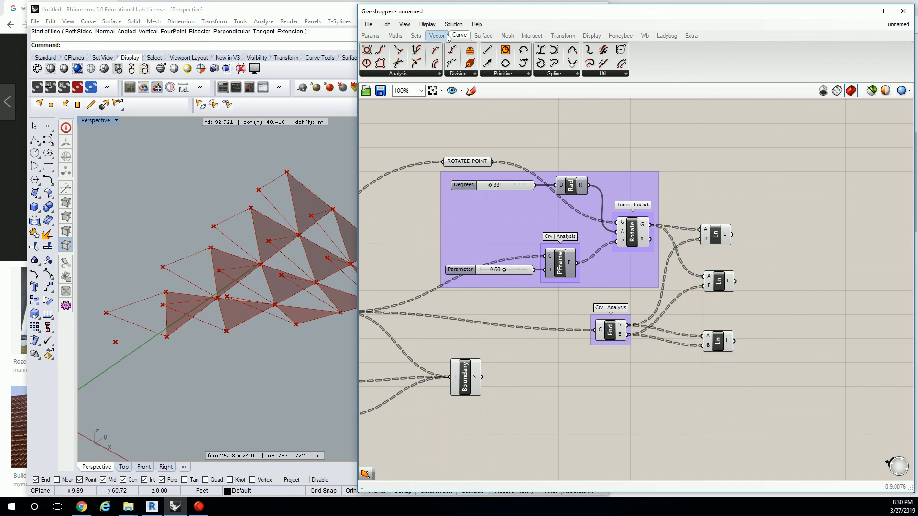
Step: Switch to Surface components with the Degrees slider raised to 64
left_click(483, 36)
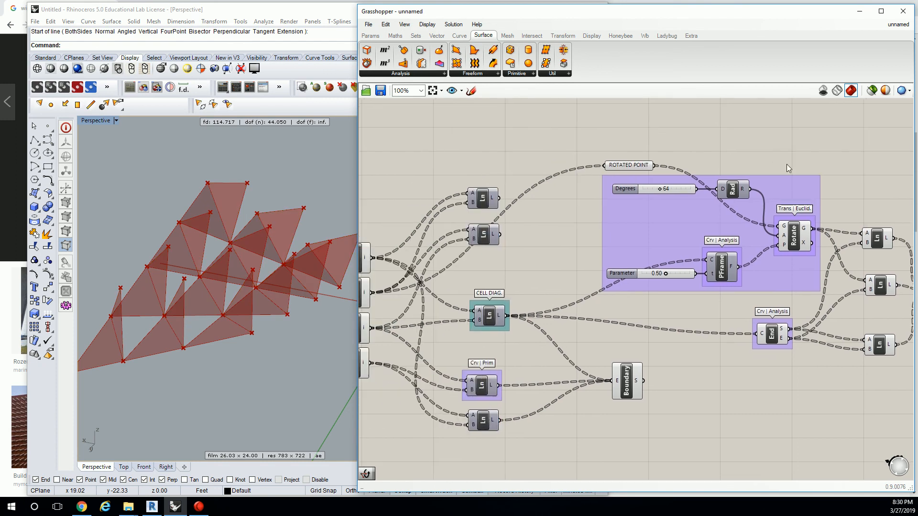
Step: Feed the three flap lines into a second Boundary Surfaces component to form triangular flaps
scroll("down", 3)
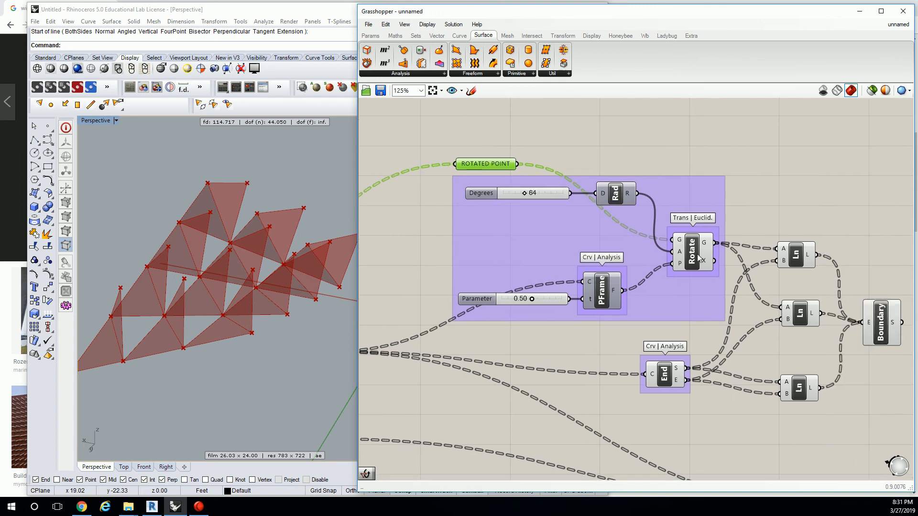
left_click(692, 252)
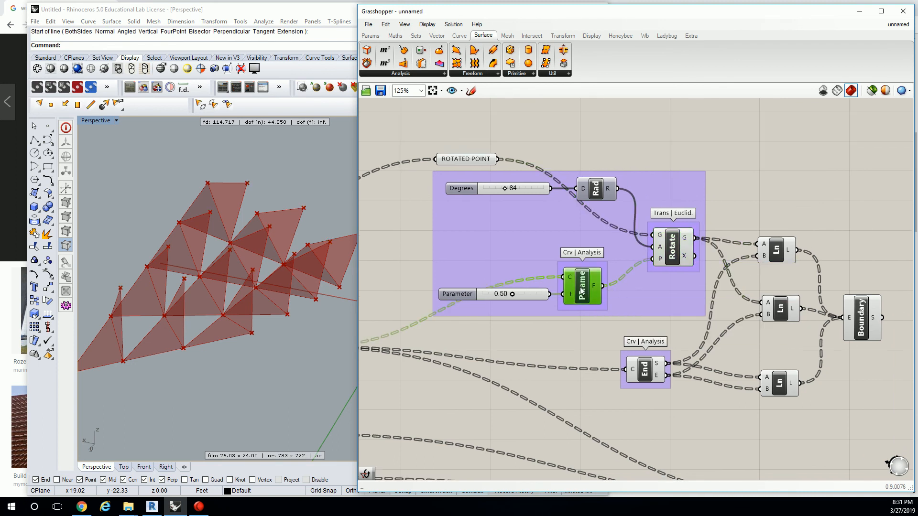
mouse_move(583, 287)
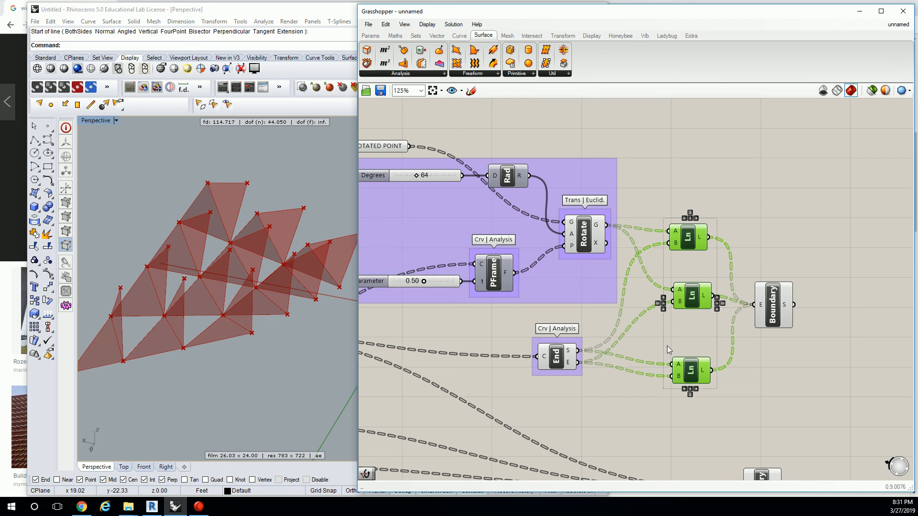
mouse_move(773, 304)
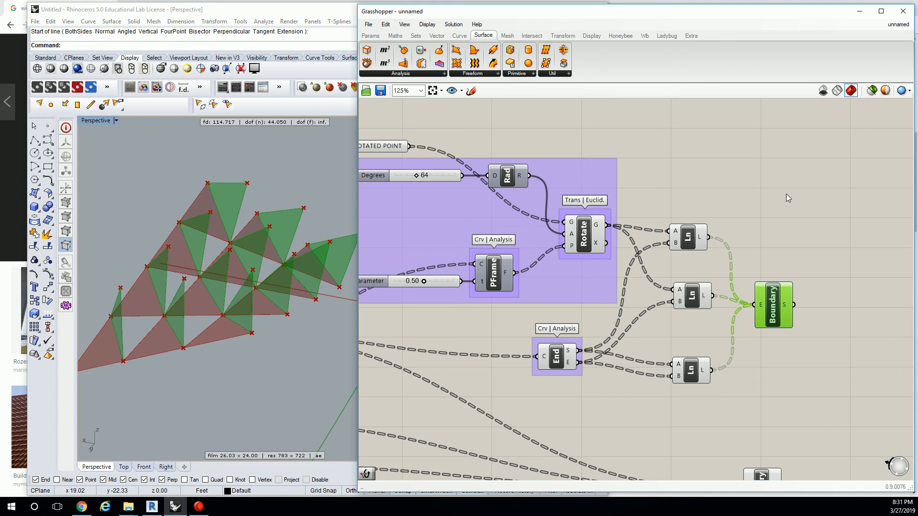
scroll("down", 3)
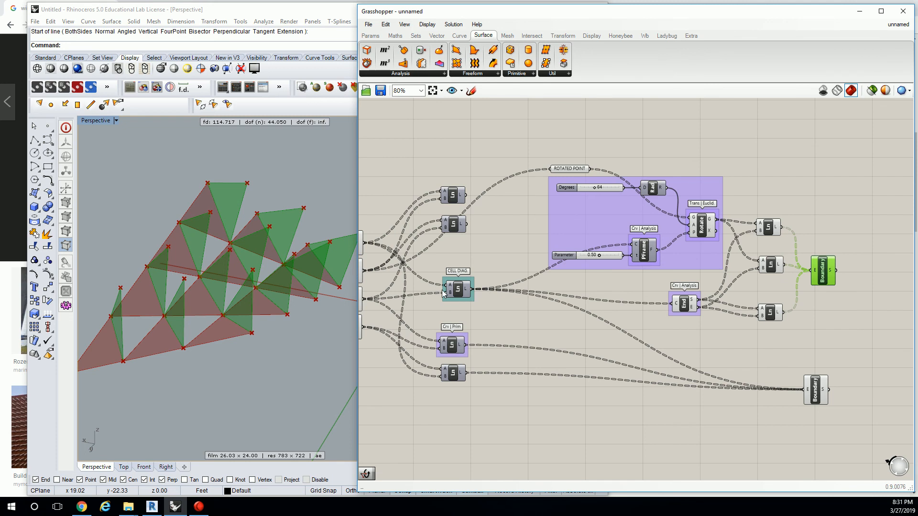
mouse_move(458, 289)
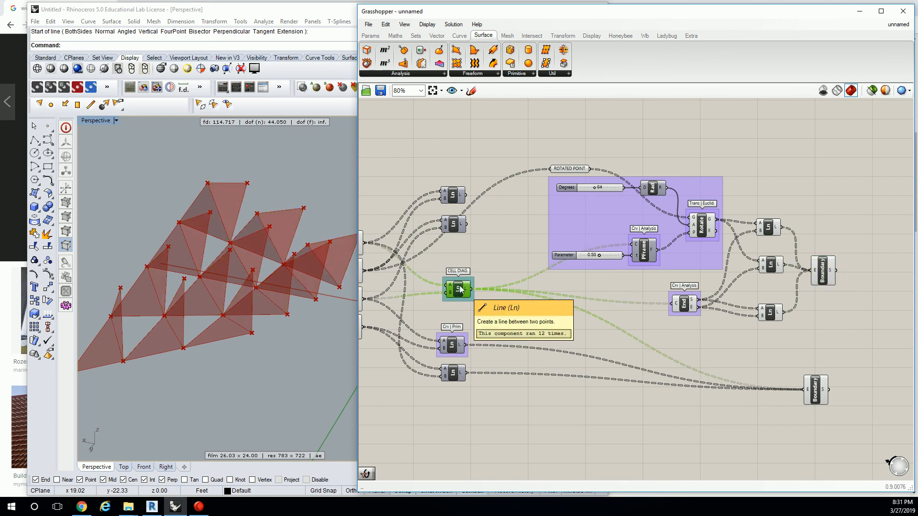
mouse_move(468, 296)
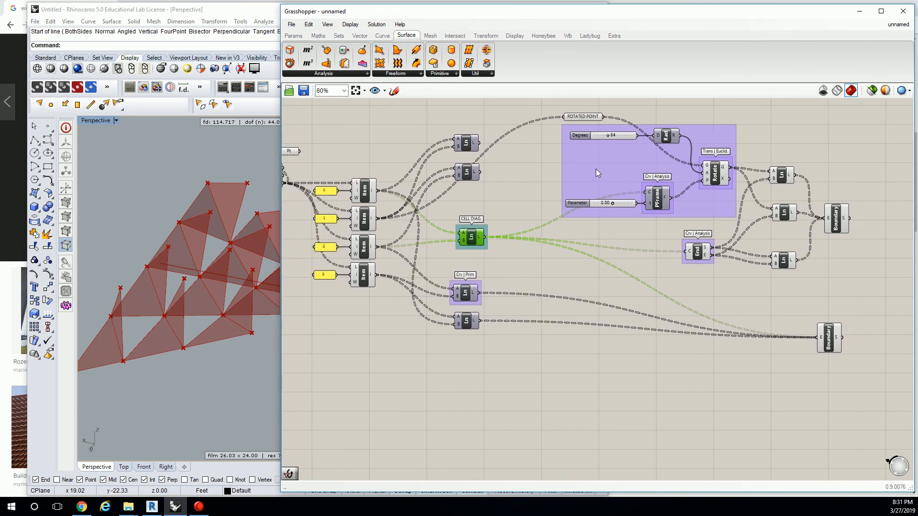
scroll("up", 3)
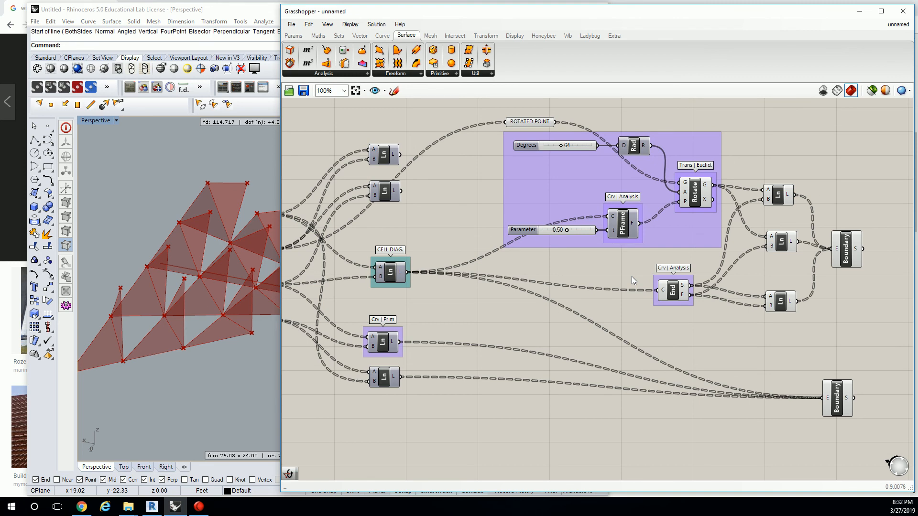
mouse_move(633, 281)
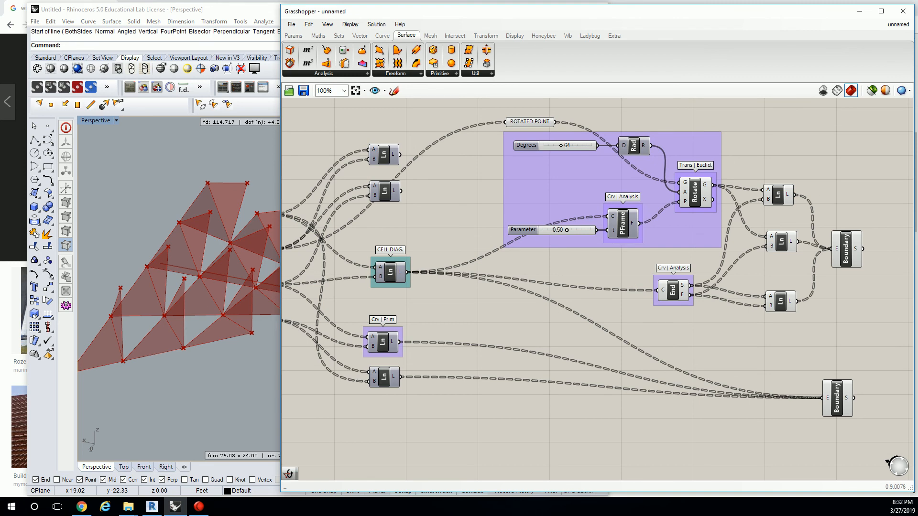